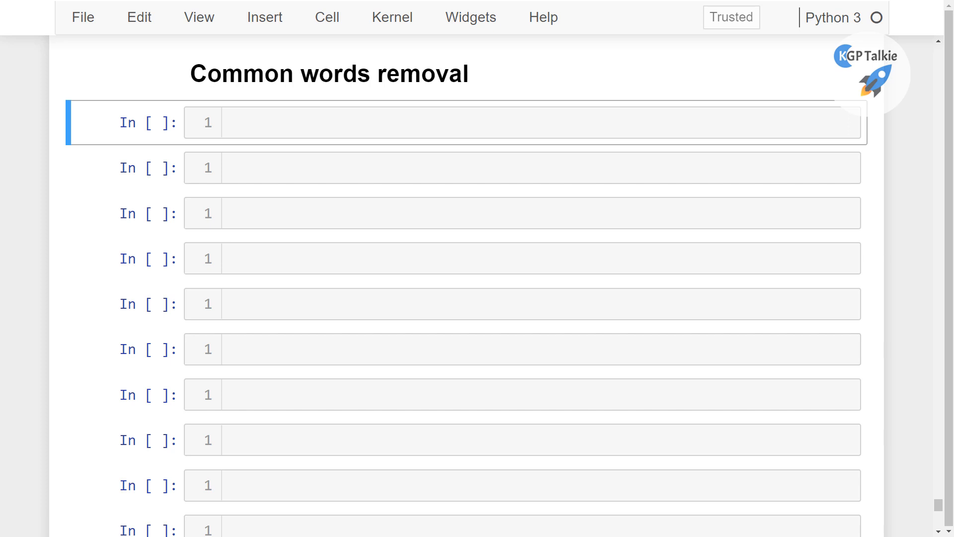
mouse_move(455, 111)
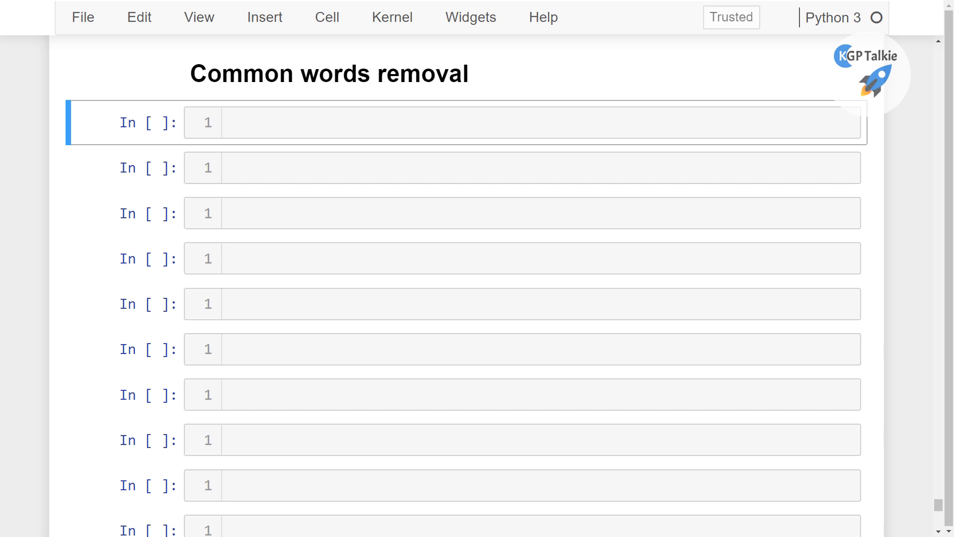
mouse_move(249, 361)
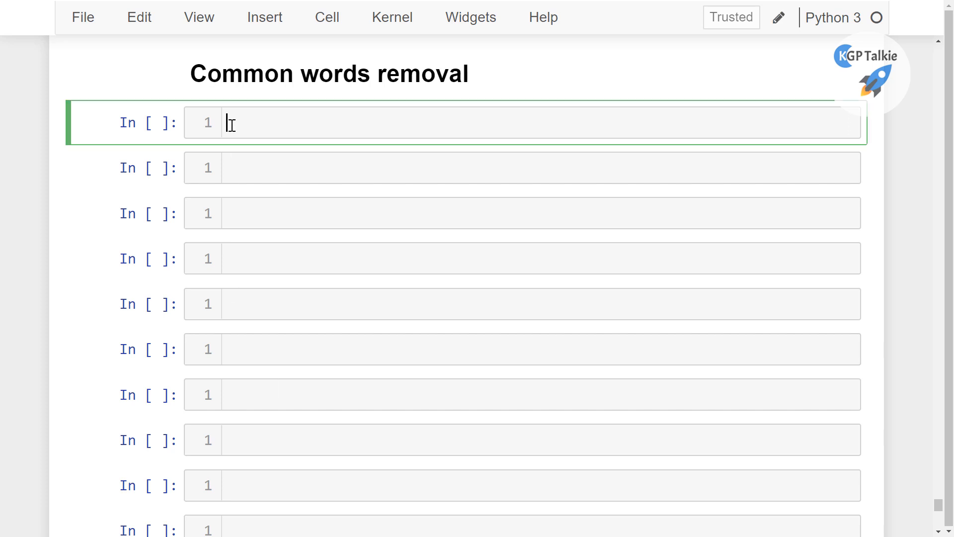
Step: Assign x = 'this is this okay bye' and highlight the repeated word 'this'
type("x = ''")
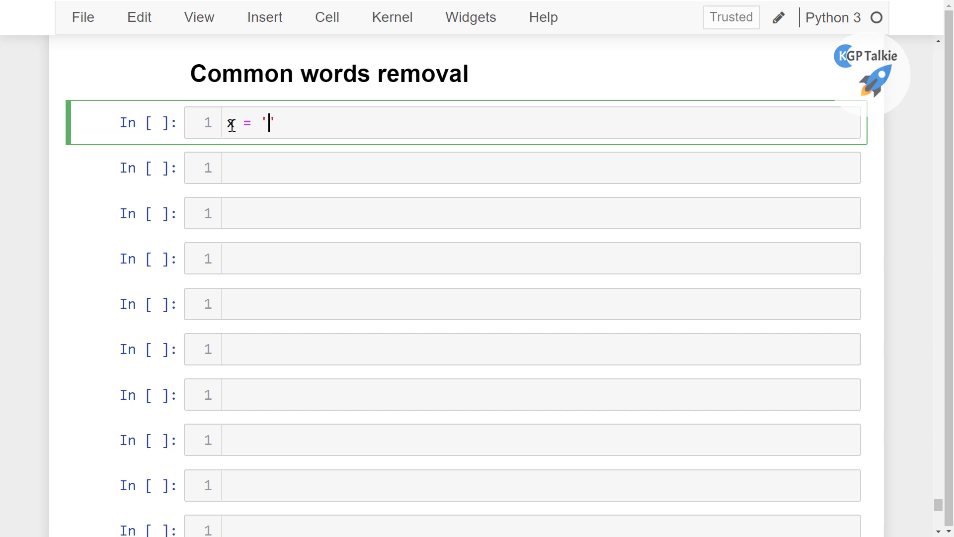
type("this is")
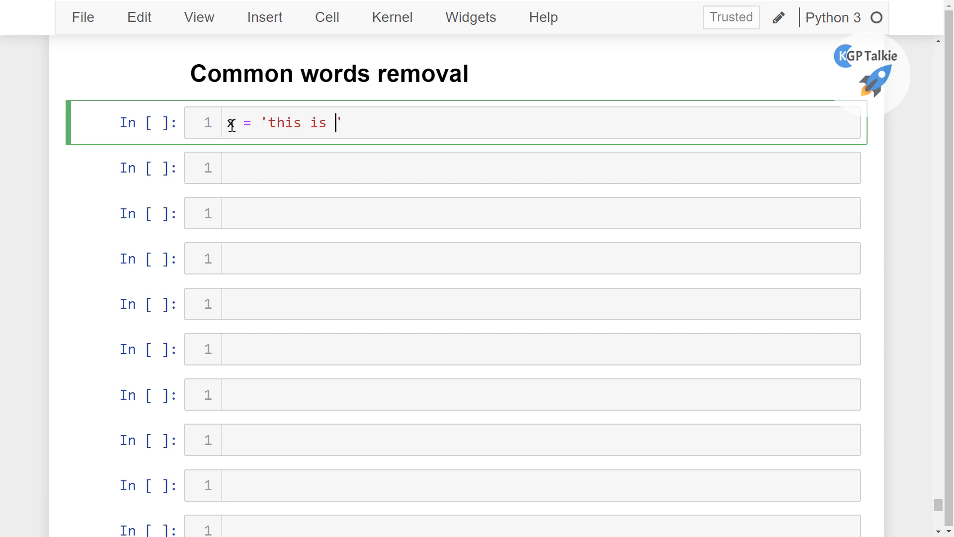
type("this okay bye")
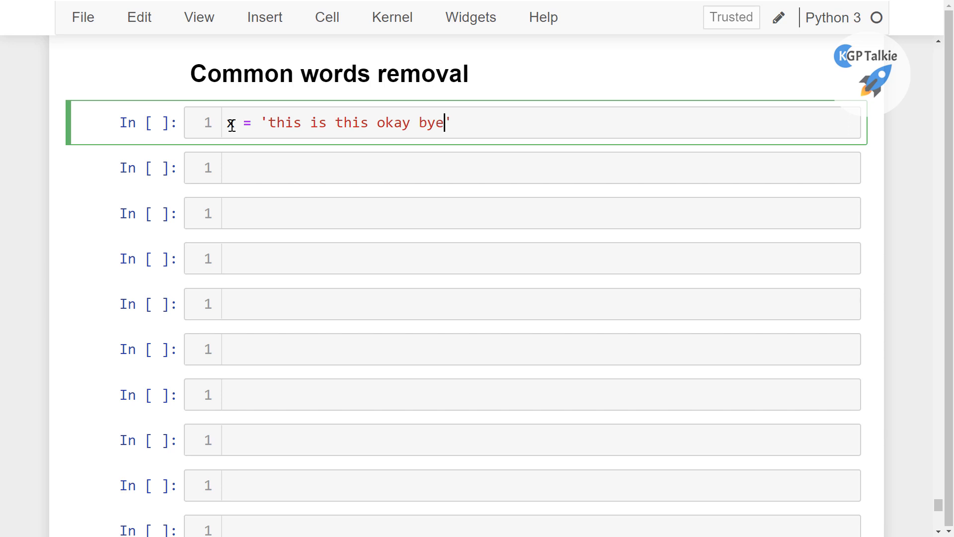
double_click(284, 122)
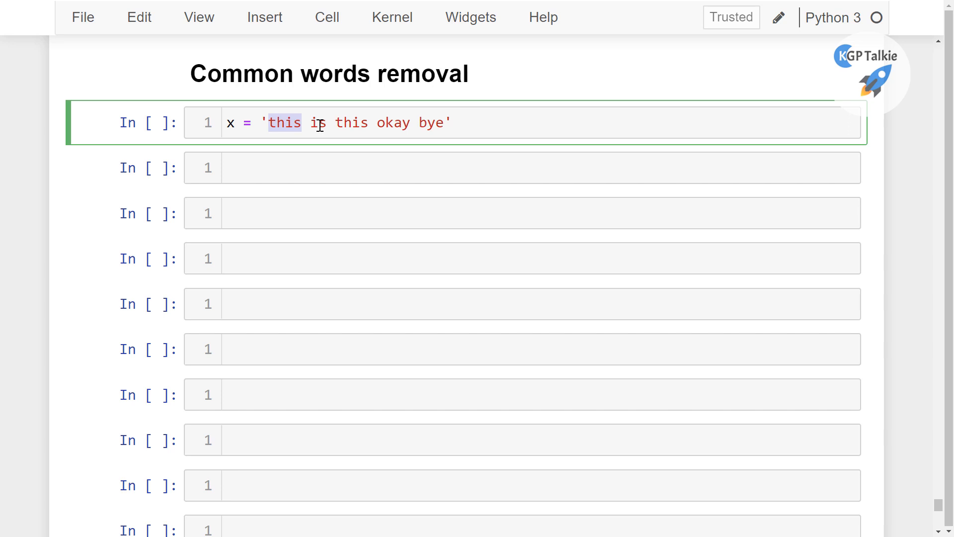
mouse_move(283, 119)
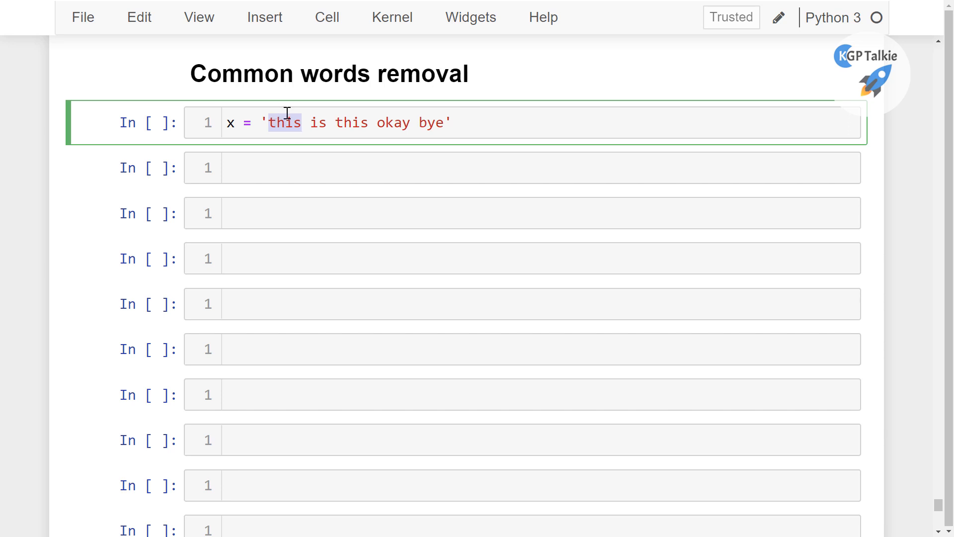
mouse_move(316, 116)
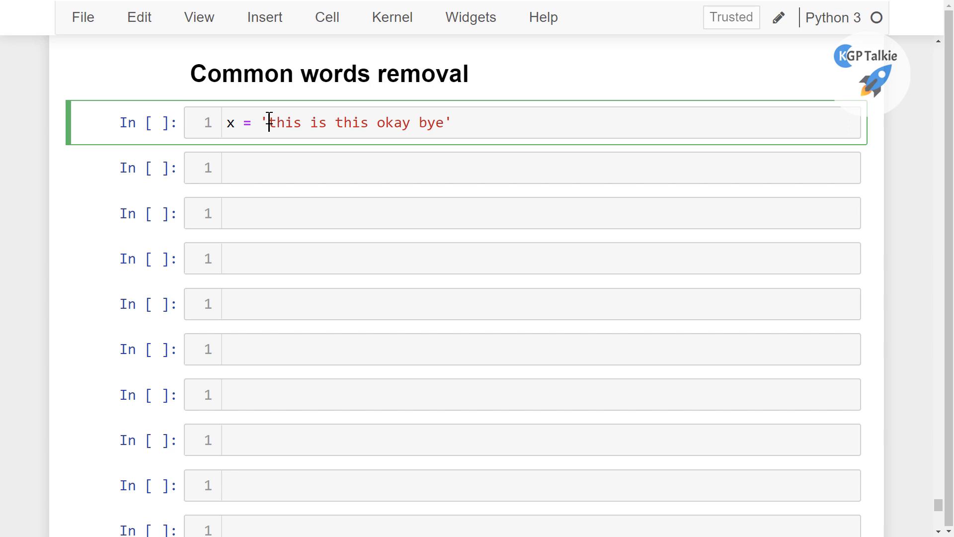
double_click(283, 122)
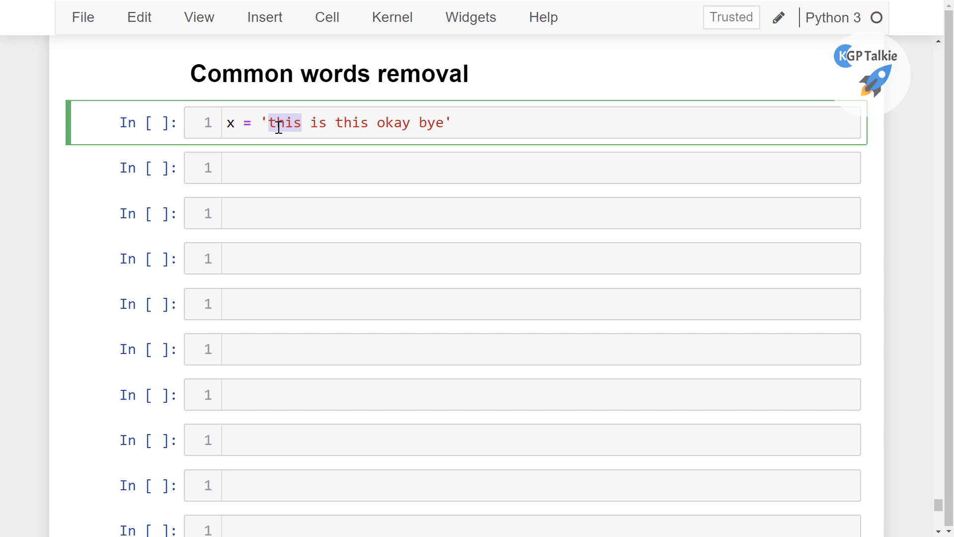
mouse_move(331, 162)
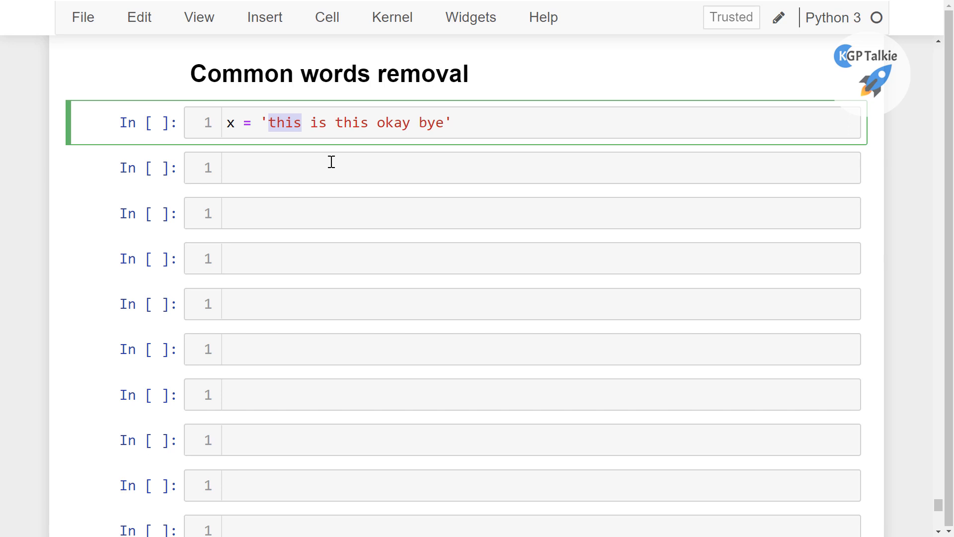
mouse_move(329, 161)
type("df")
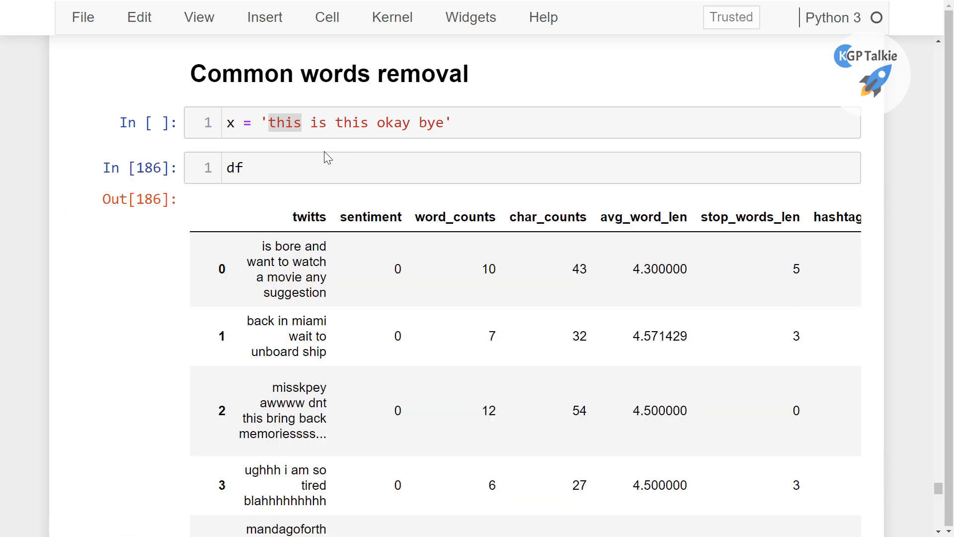
Step: Build text = ' '.join(df['twitts']) to combine all tweets into one string
type("[]")
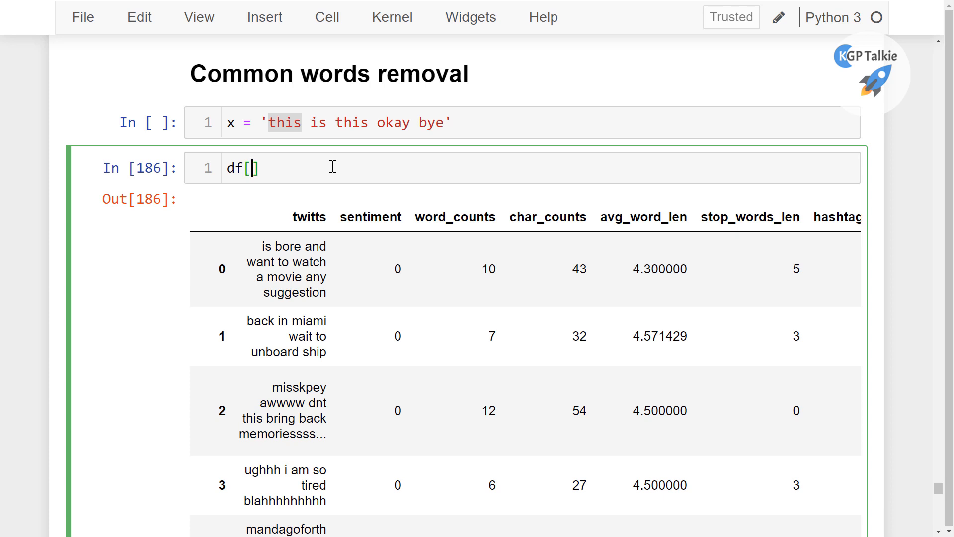
type("'twitts'")
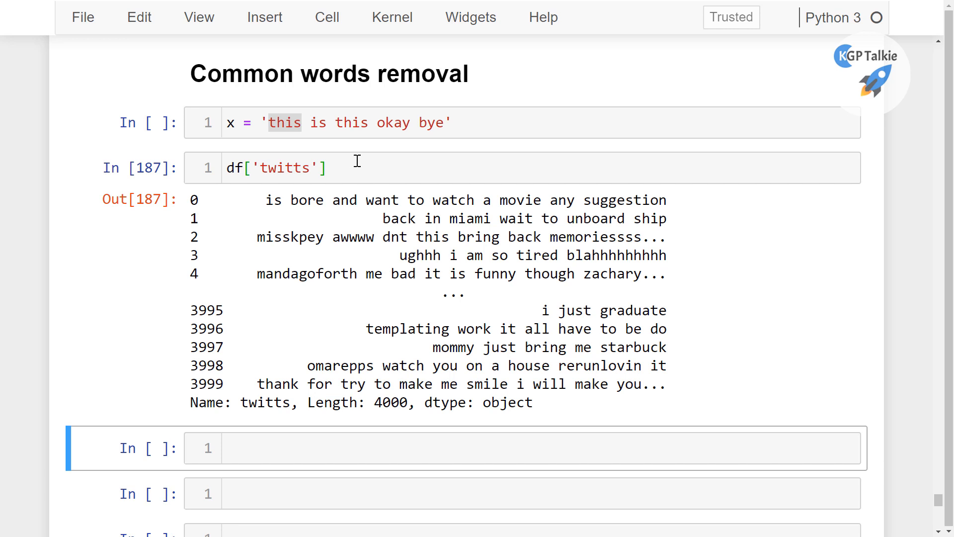
left_click(275, 168)
type("' ' ")
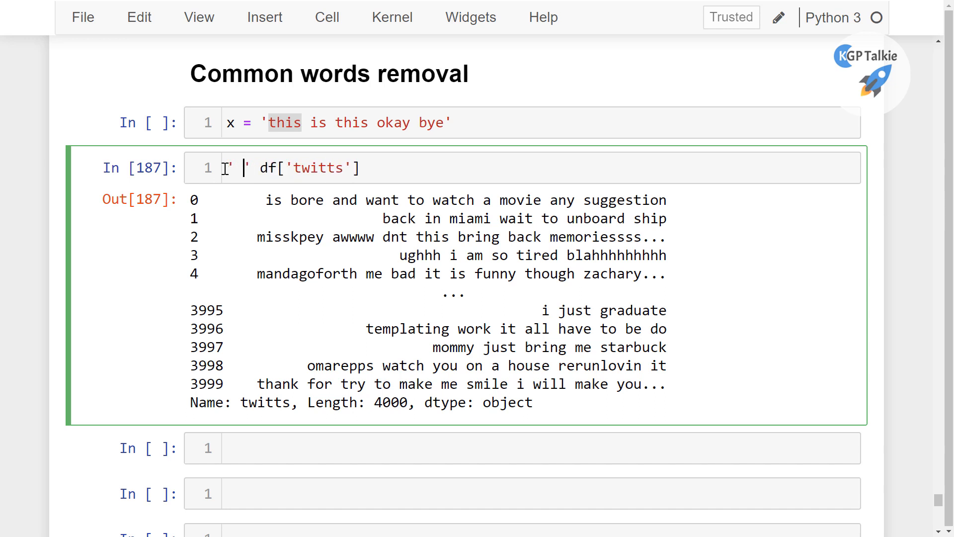
type(".join(")
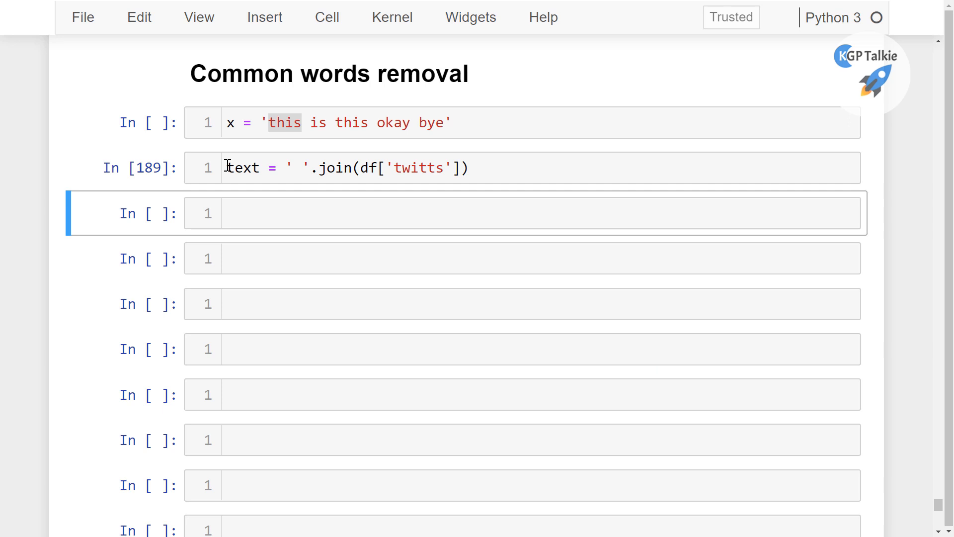
Step: Check len(text) is 273607, run text = text.split(), and confirm len(text) is 54242 words
type("len(text")
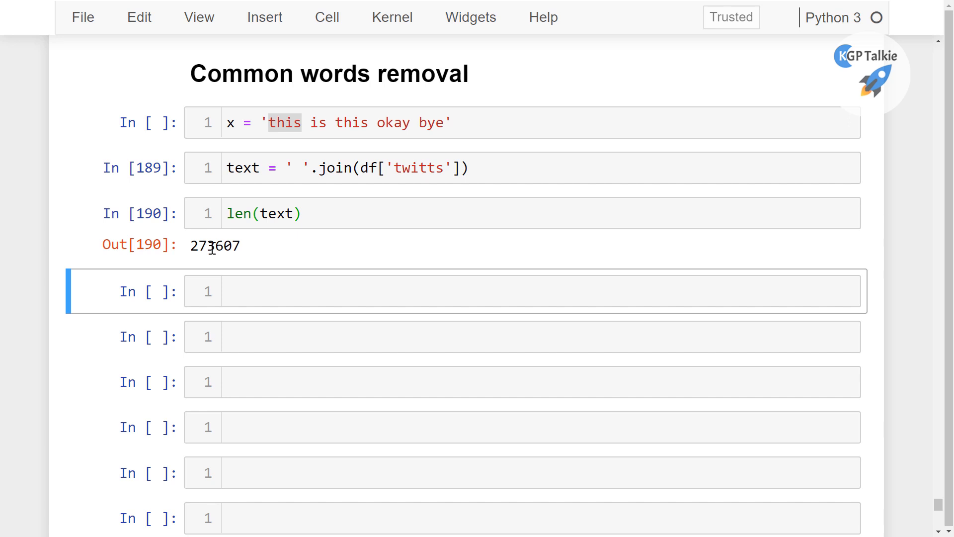
mouse_move(474, 179)
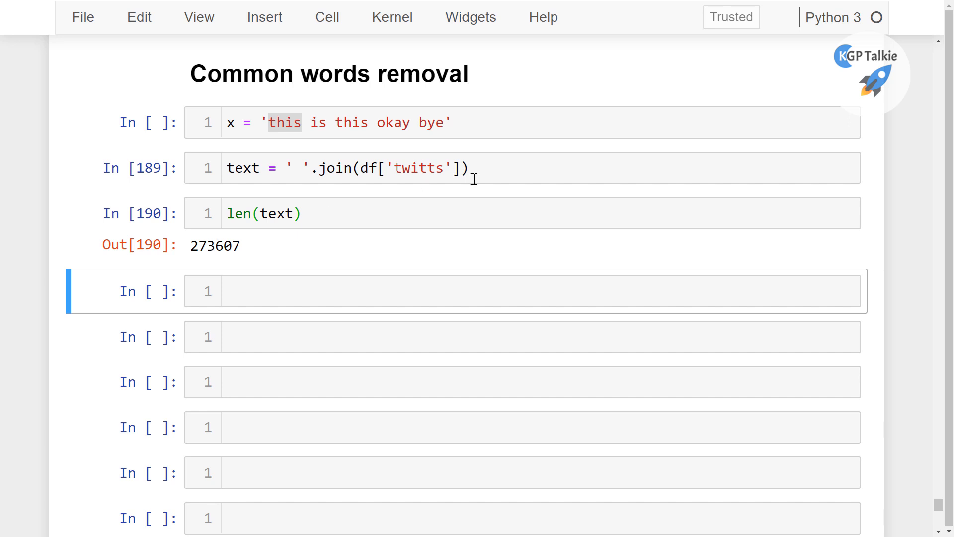
mouse_move(868, 193)
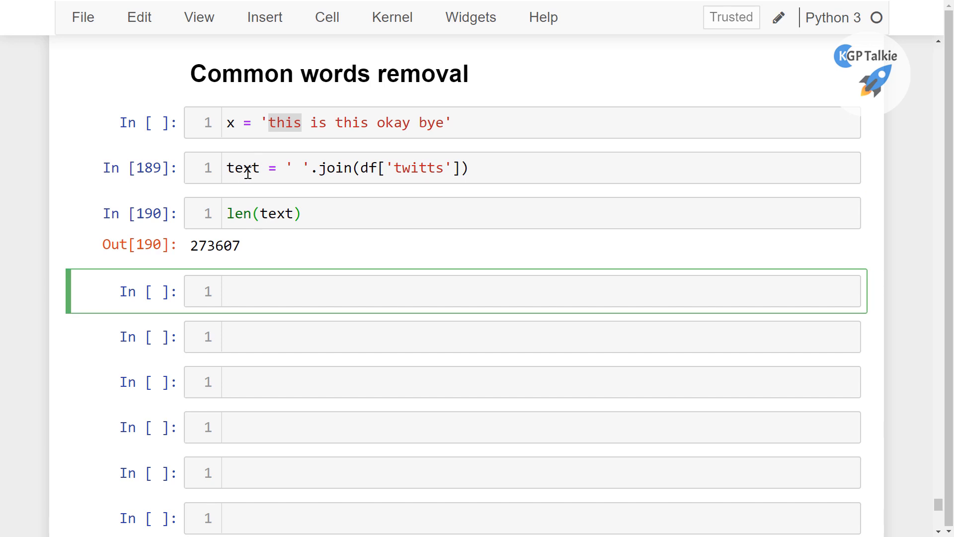
type("text")
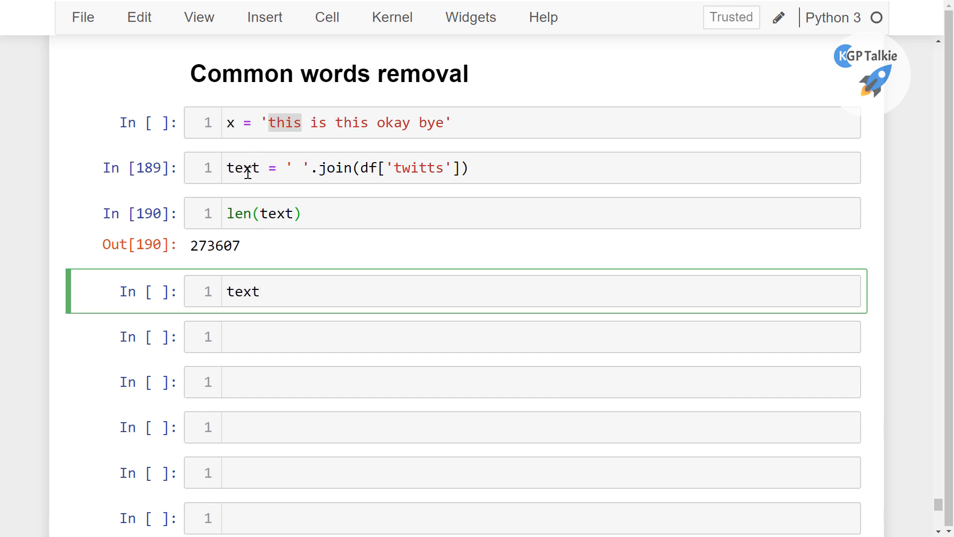
type("= tex")
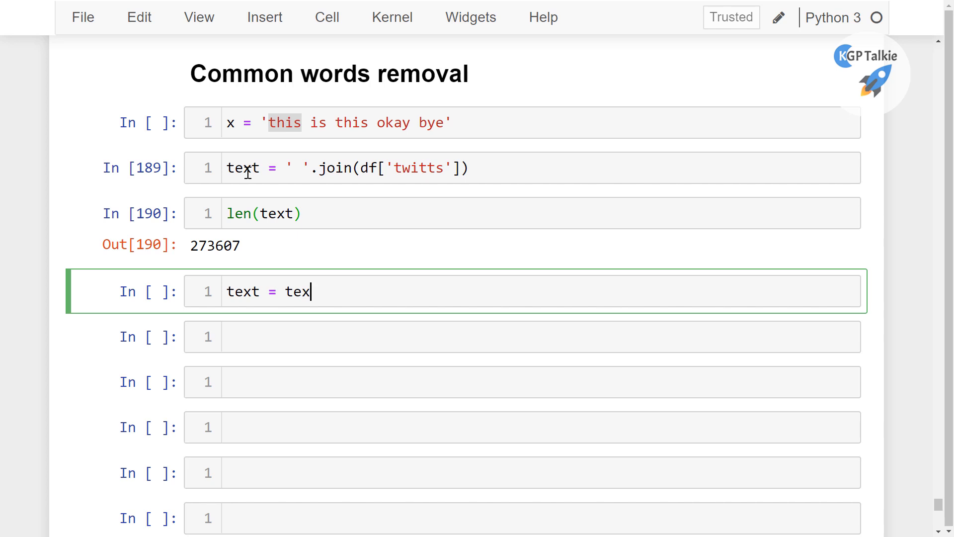
type(".sp")
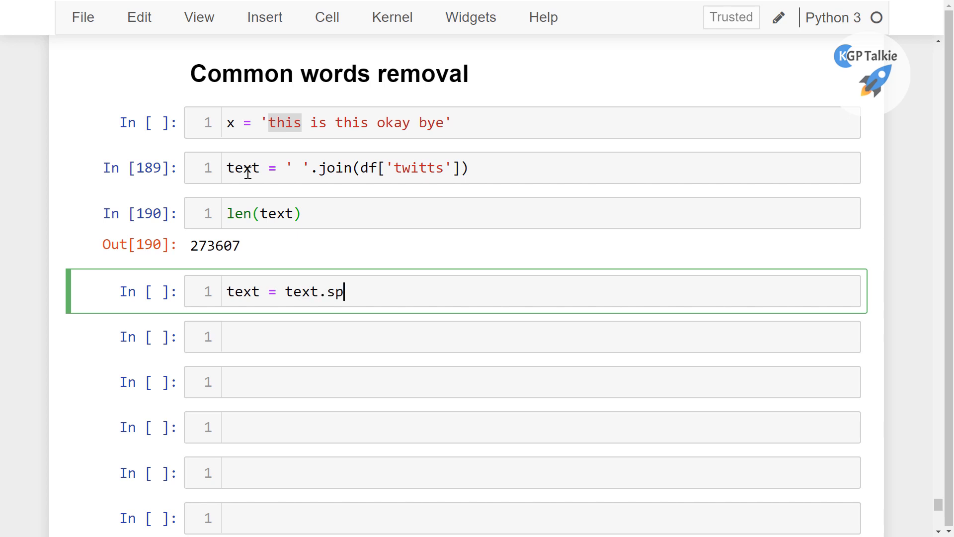
key("shift+enter")
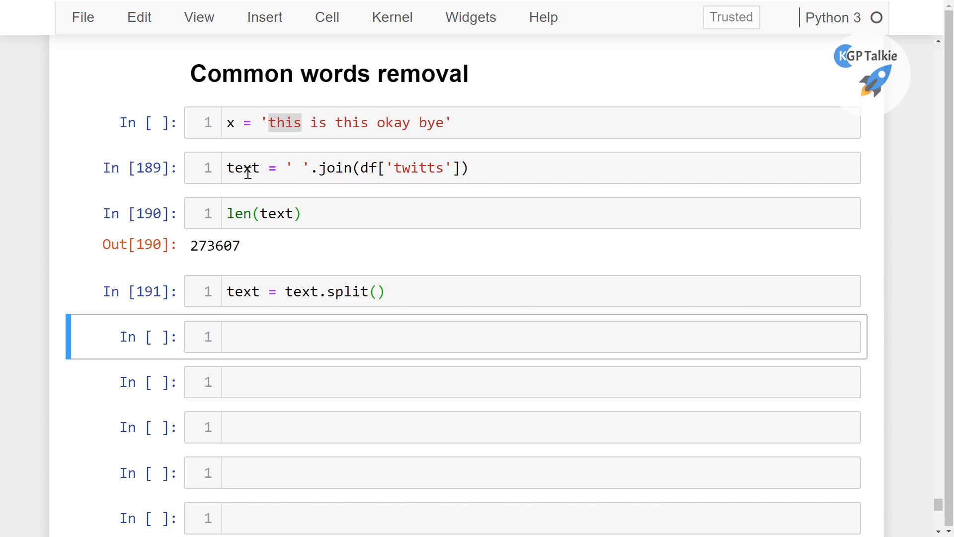
type("len")
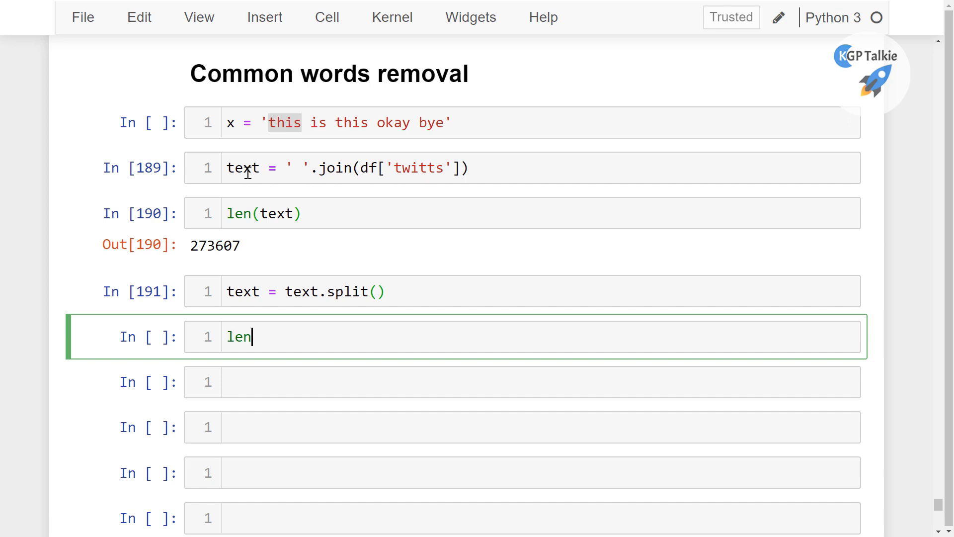
key("shift+Return")
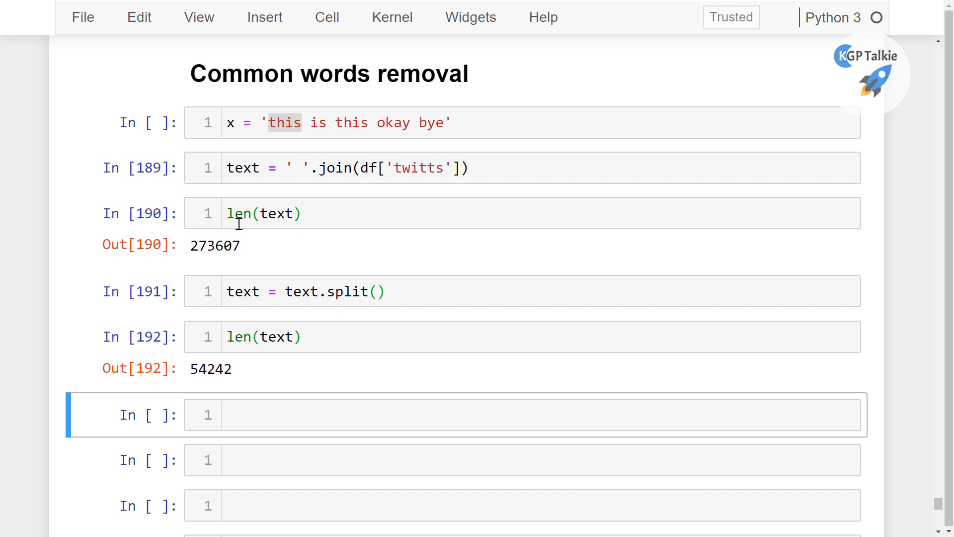
mouse_move(315, 223)
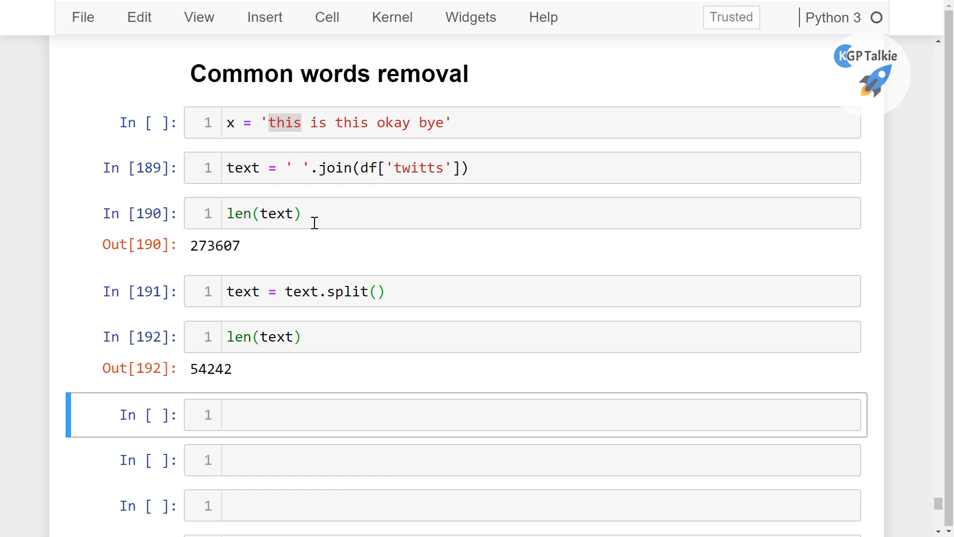
scroll("down", 3)
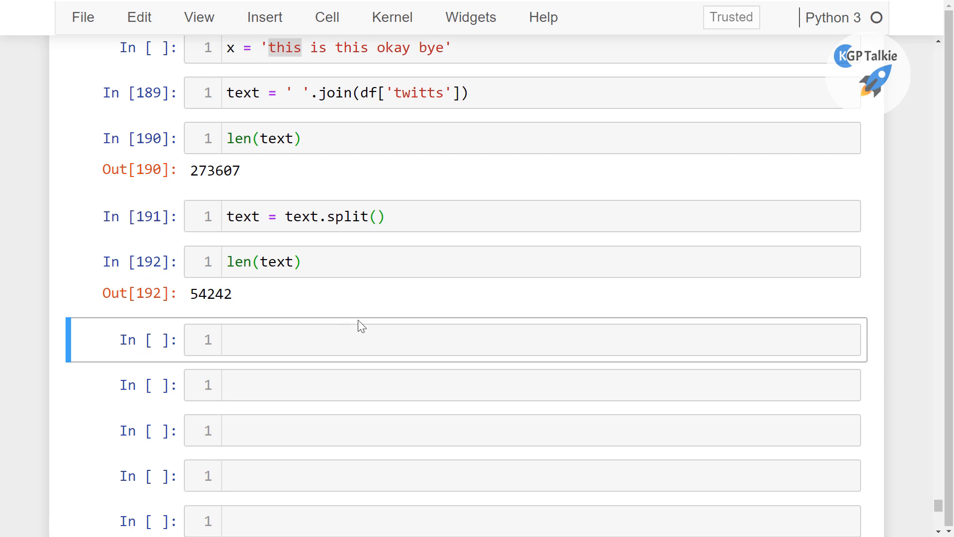
mouse_move(295, 281)
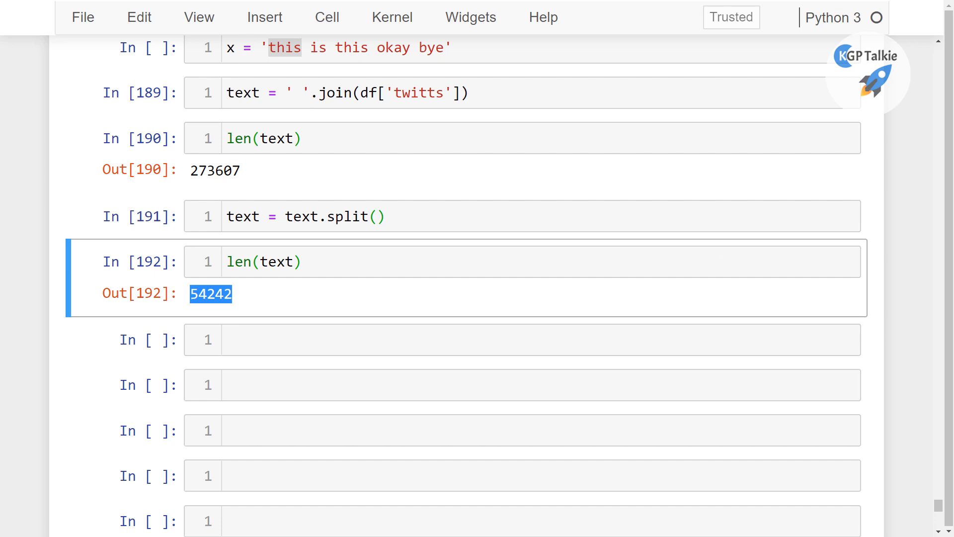
mouse_move(370, 326)
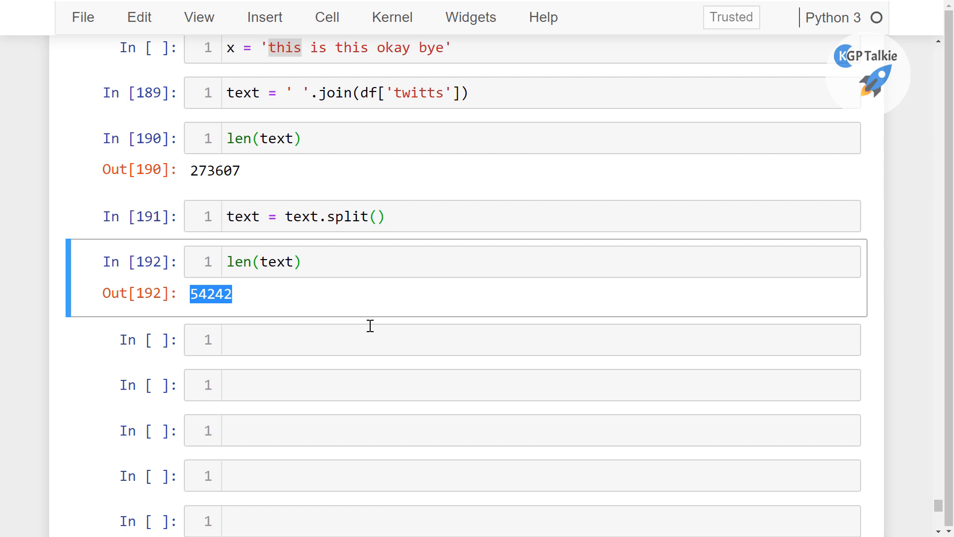
mouse_move(280, 346)
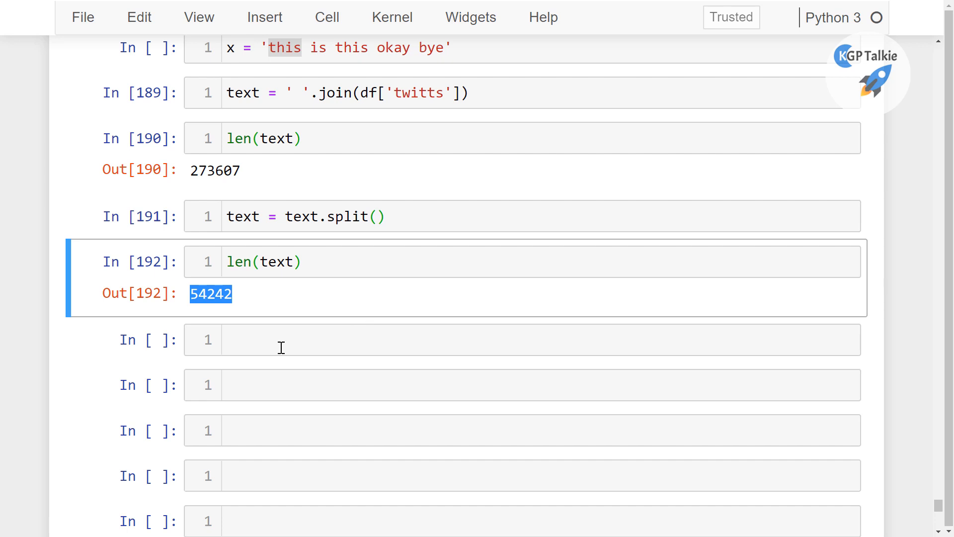
Step: Start a pandas expression pd. in the empty cell below the word count
left_click(427, 340)
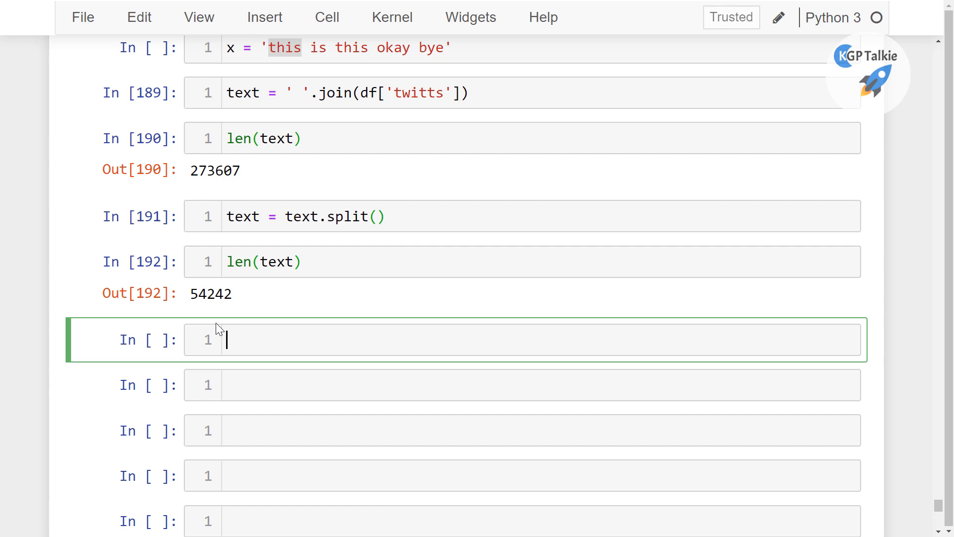
mouse_move(321, 329)
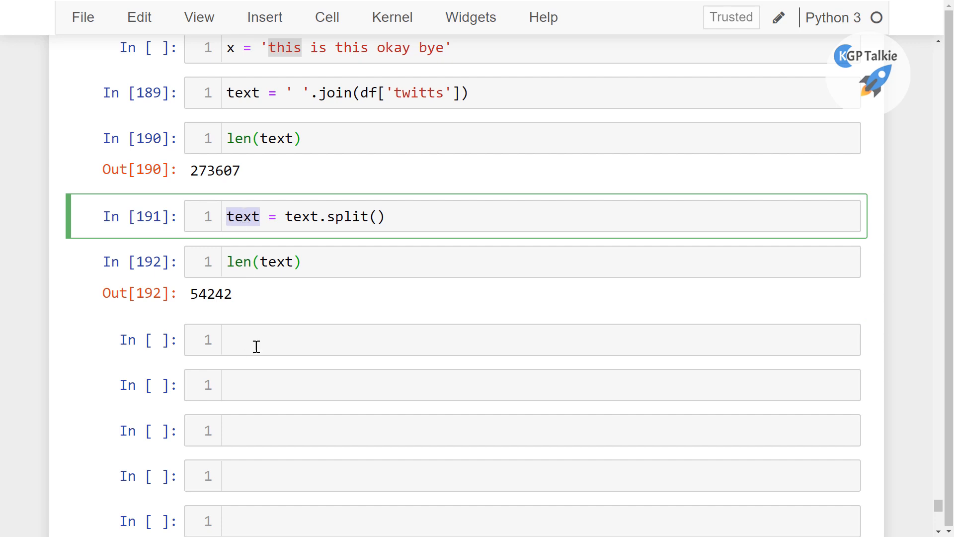
left_click(427, 340)
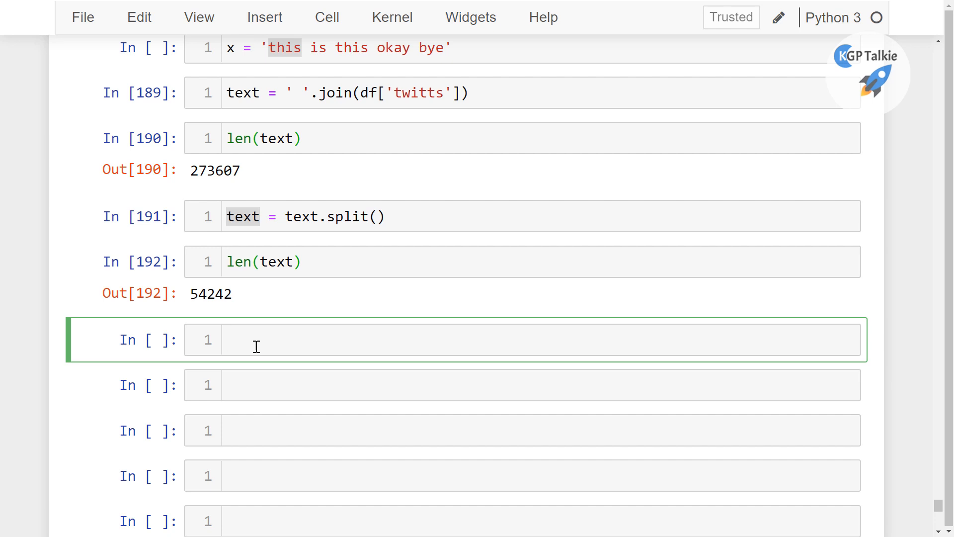
type("pd.")
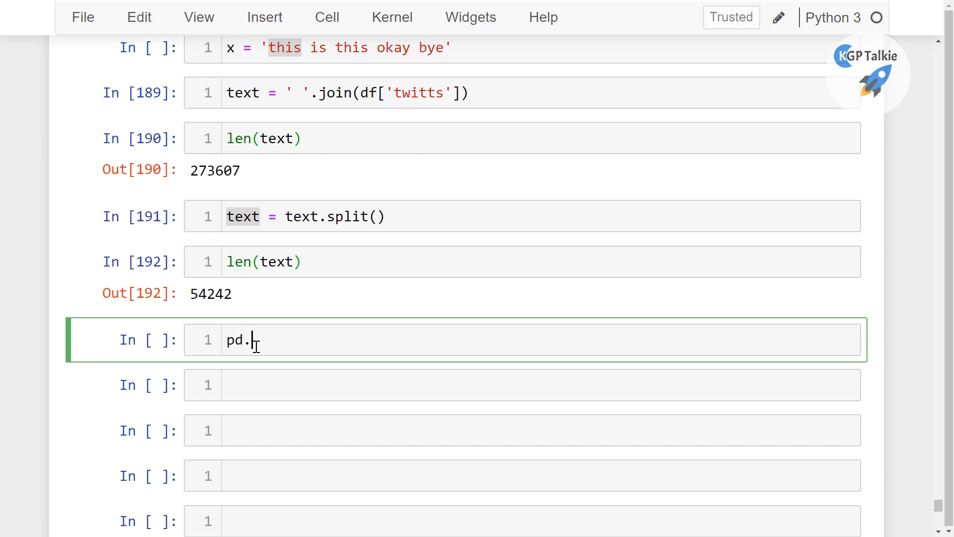
Step: Run pd.Series(text).value_counts() to list word frequencies led by i (2531)
type("Ser")
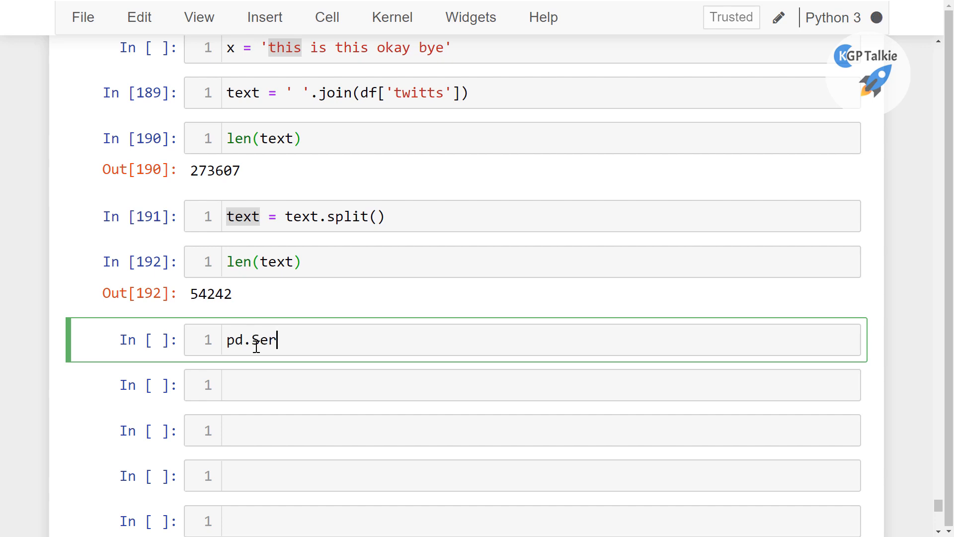
type("ies")
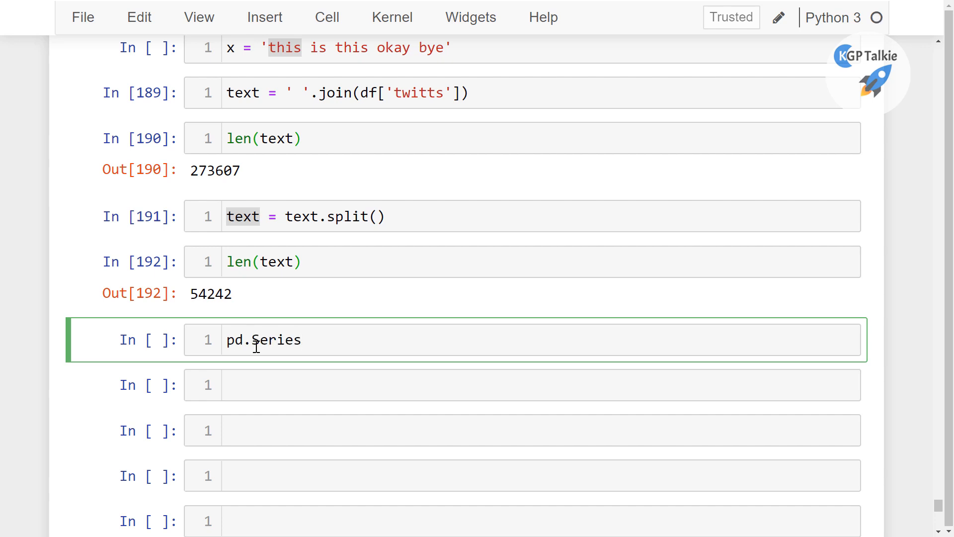
type("(te")
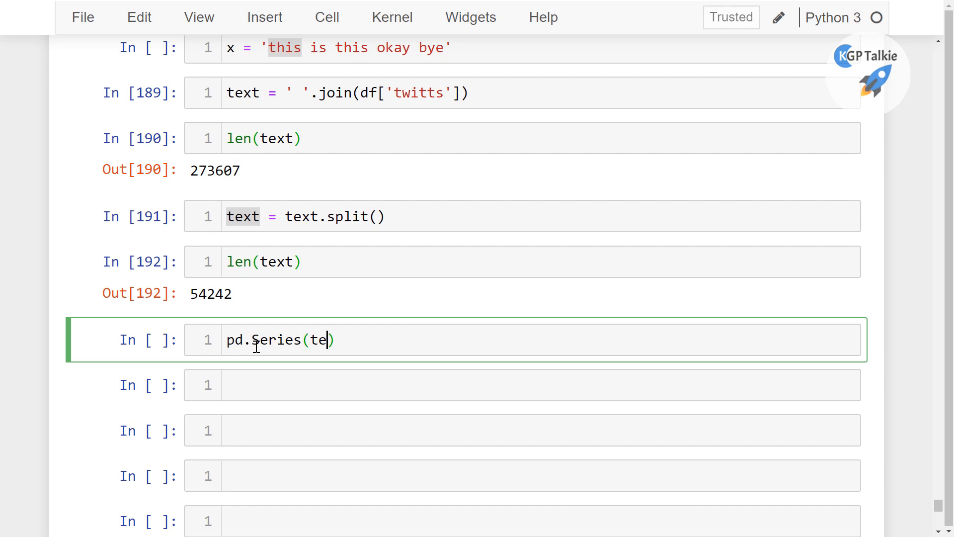
type("xt")
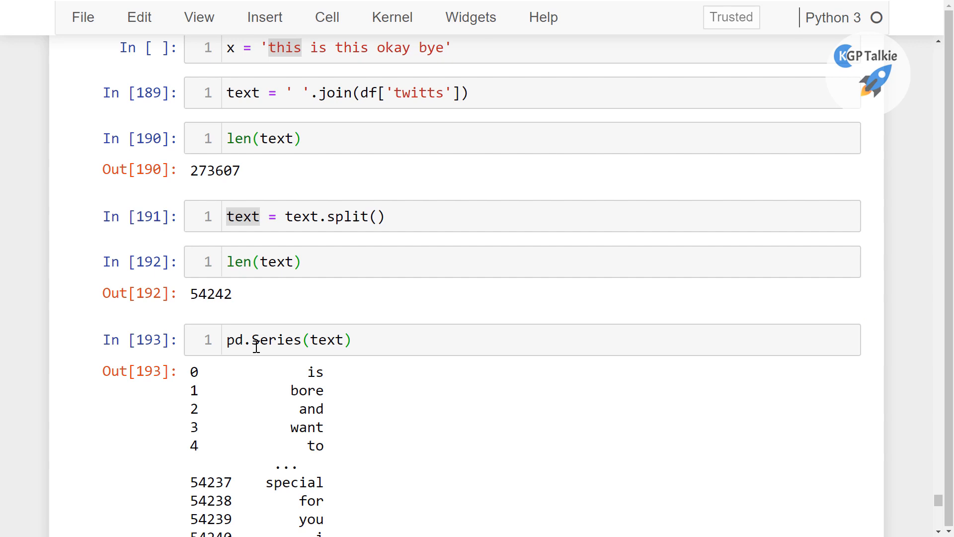
scroll("down", 3)
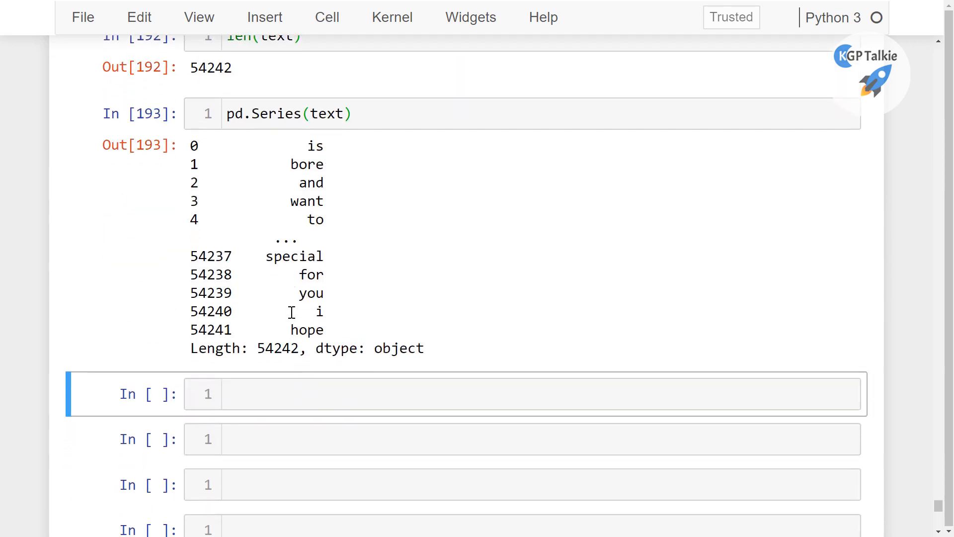
mouse_move(368, 113)
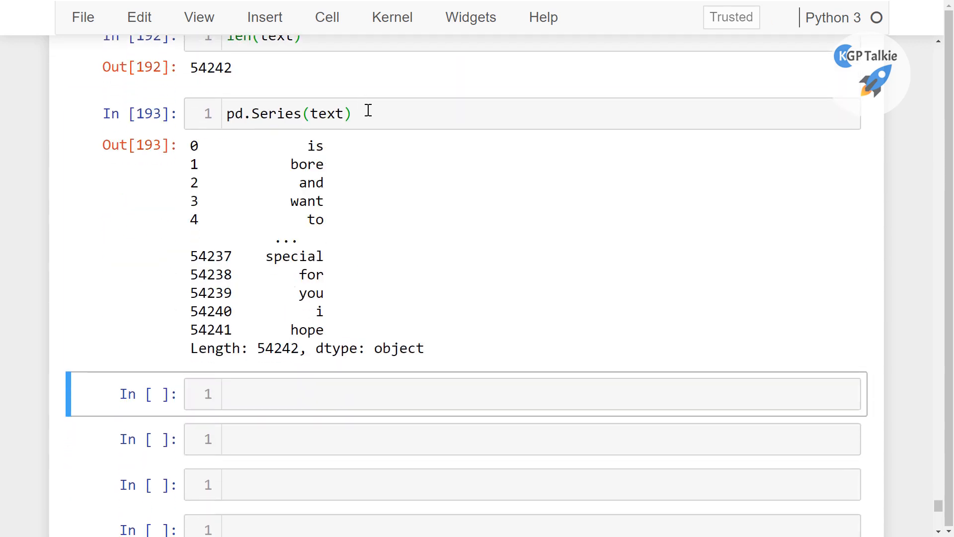
type(".v")
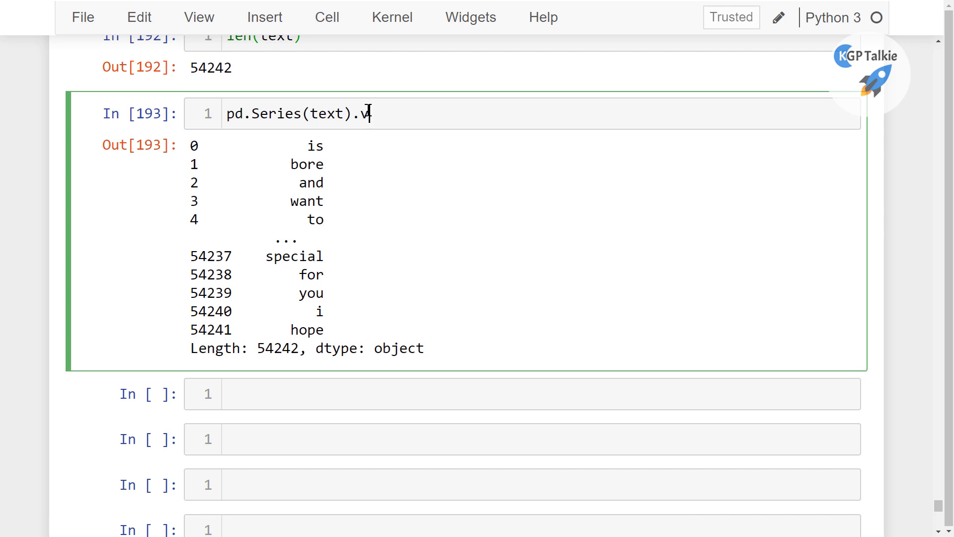
type("alue_c")
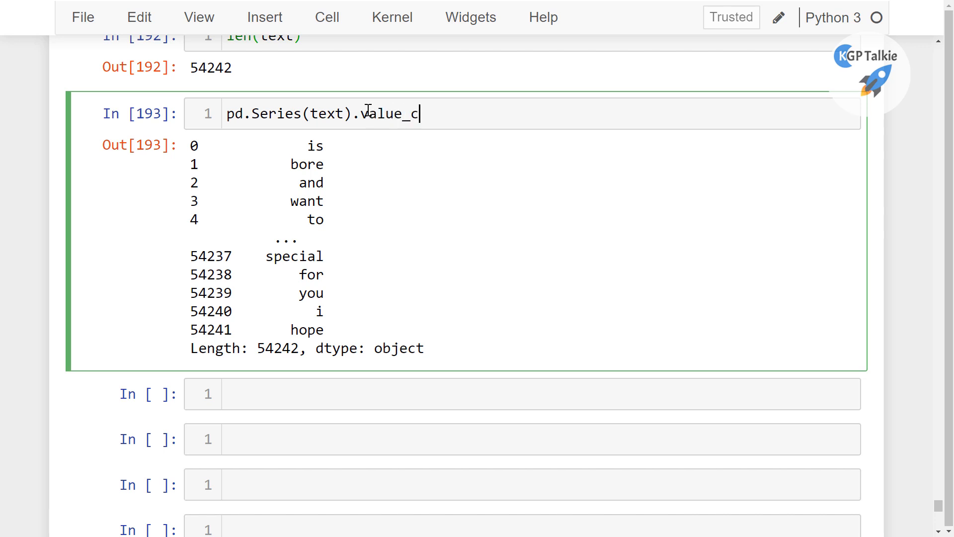
type("ounts()")
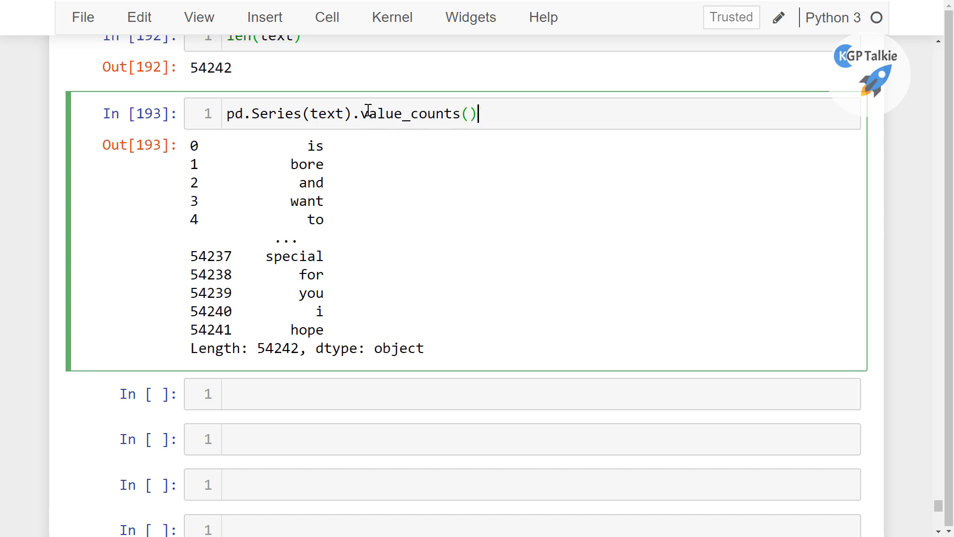
key("shift+enter")
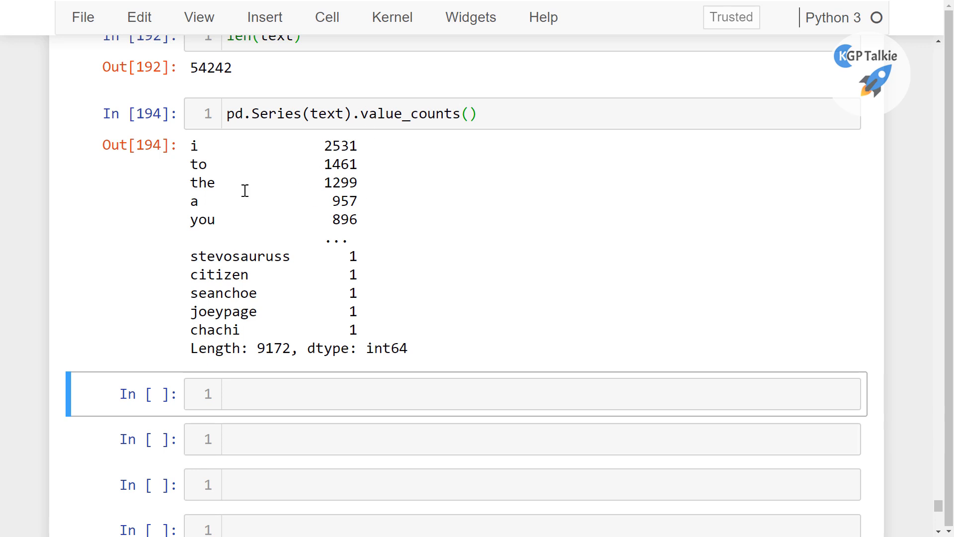
mouse_move(208, 216)
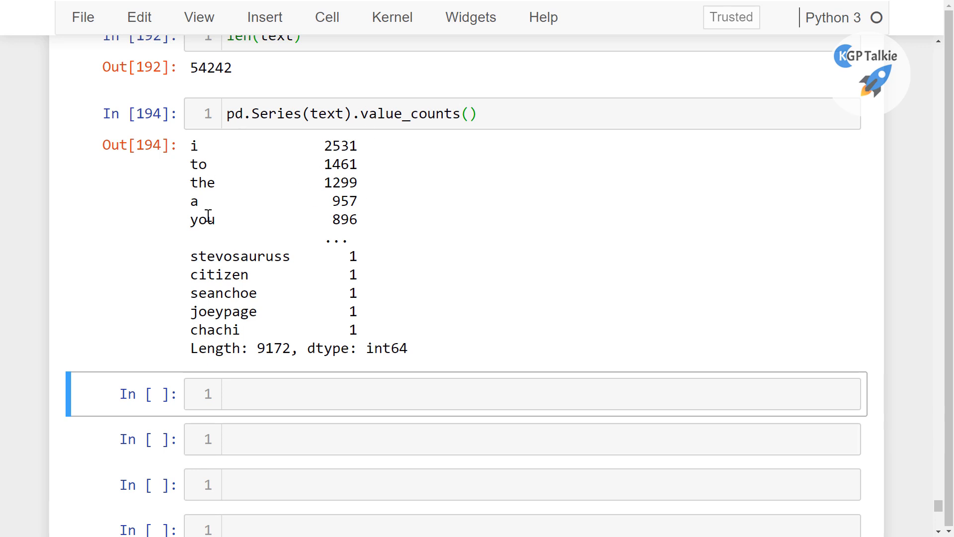
mouse_move(330, 236)
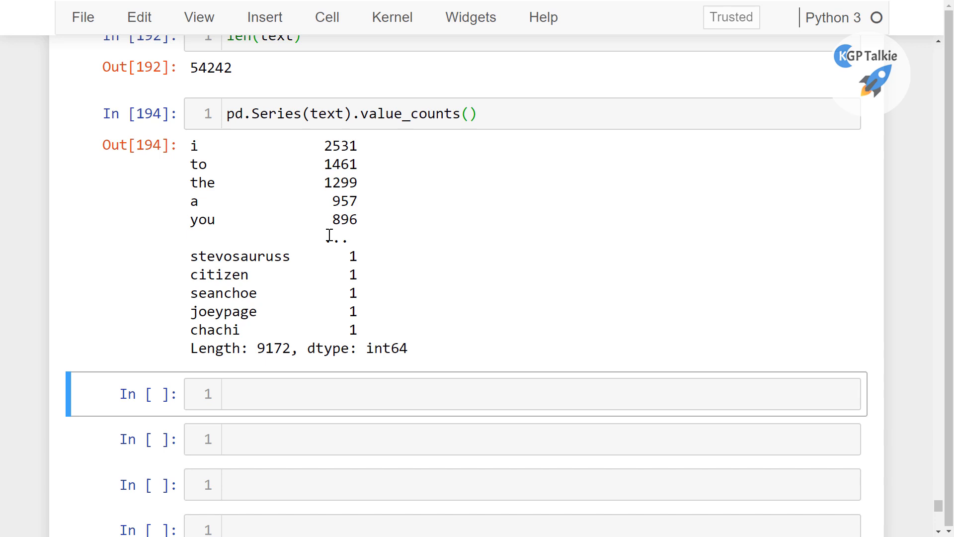
mouse_move(262, 345)
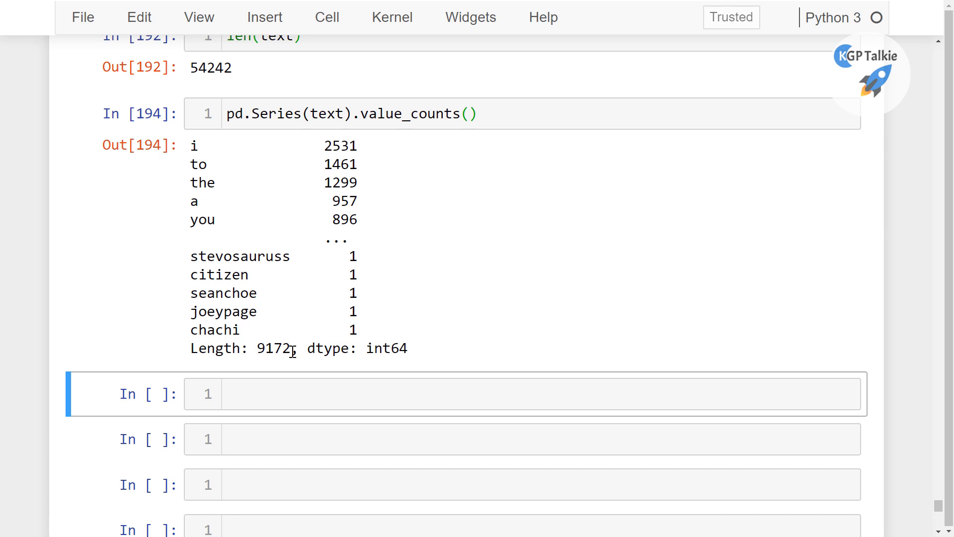
double_click(274, 348)
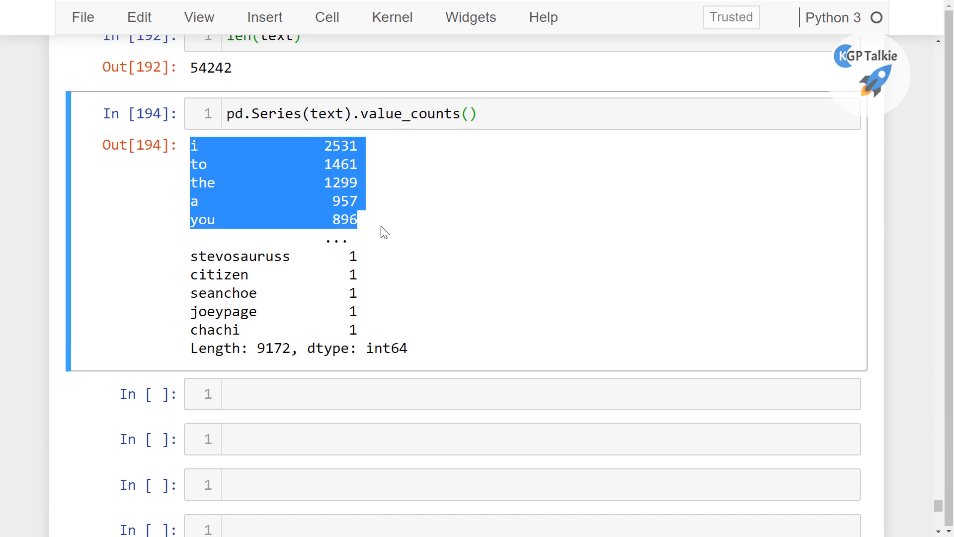
mouse_move(297, 169)
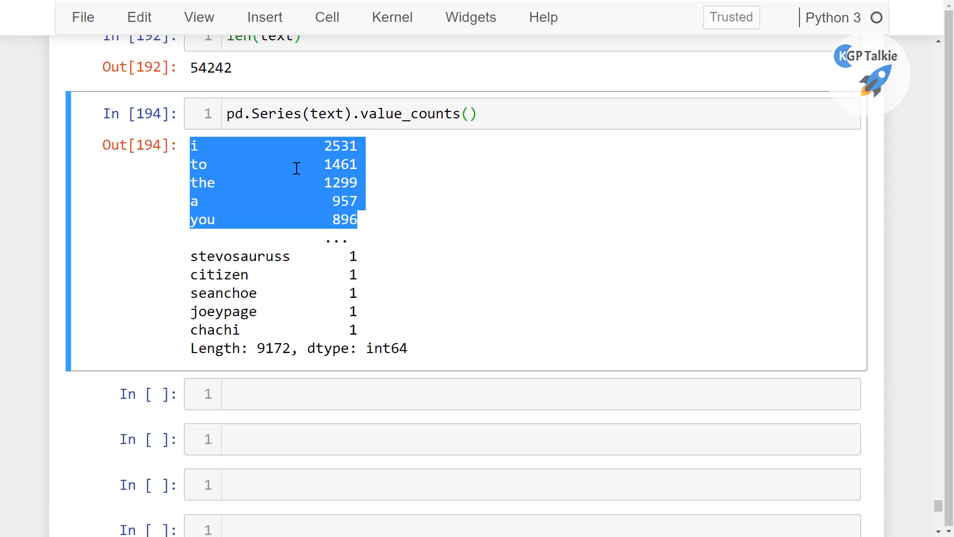
left_click(350, 113)
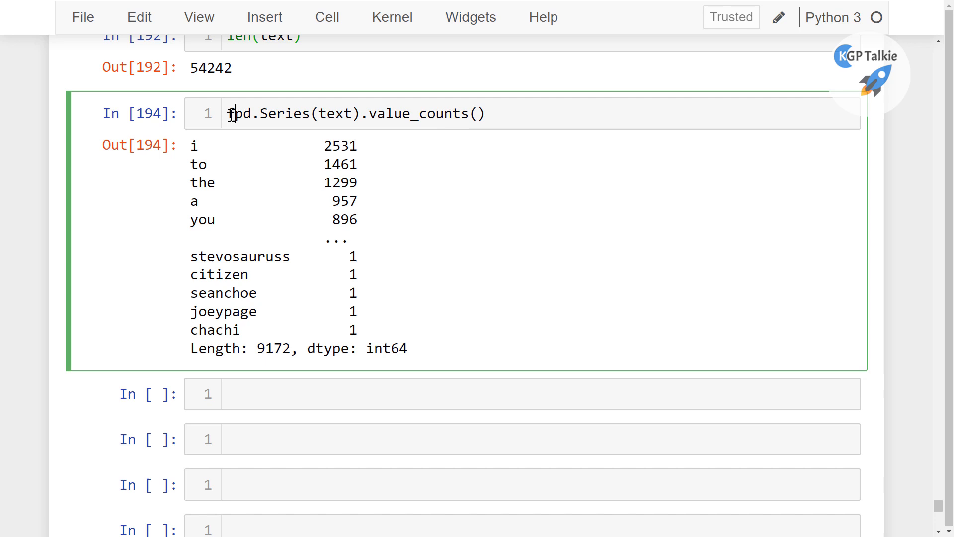
Step: Store the value_counts result as freq_comm and display it
type("freq_")
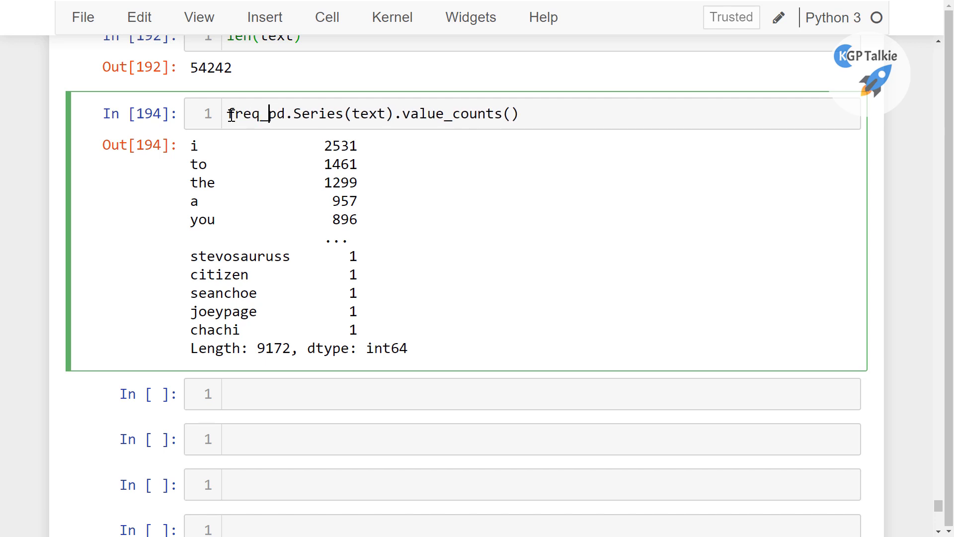
type("comm")
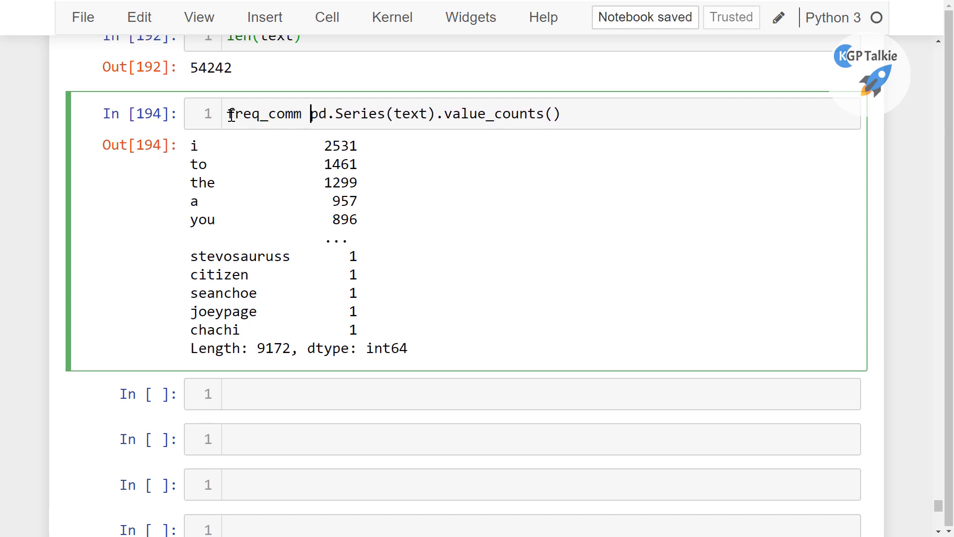
key("shift+Return")
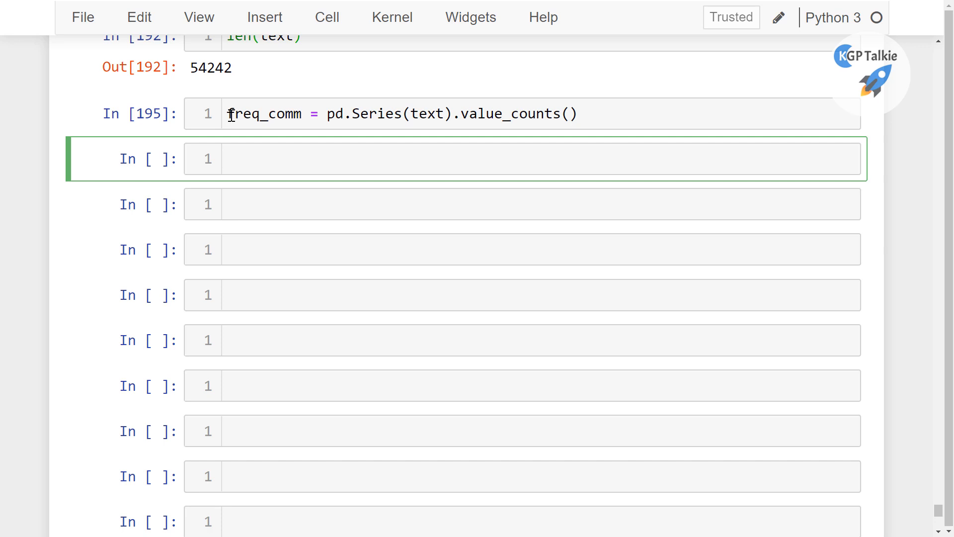
type("freq_comm")
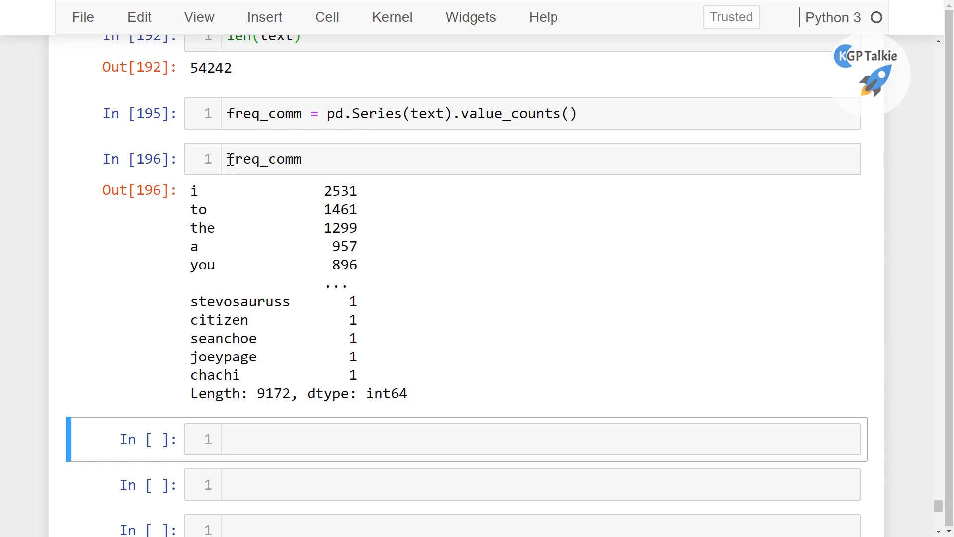
Step: Define f20 = freq_comm[:20] and display the top 20 words
type("f20")
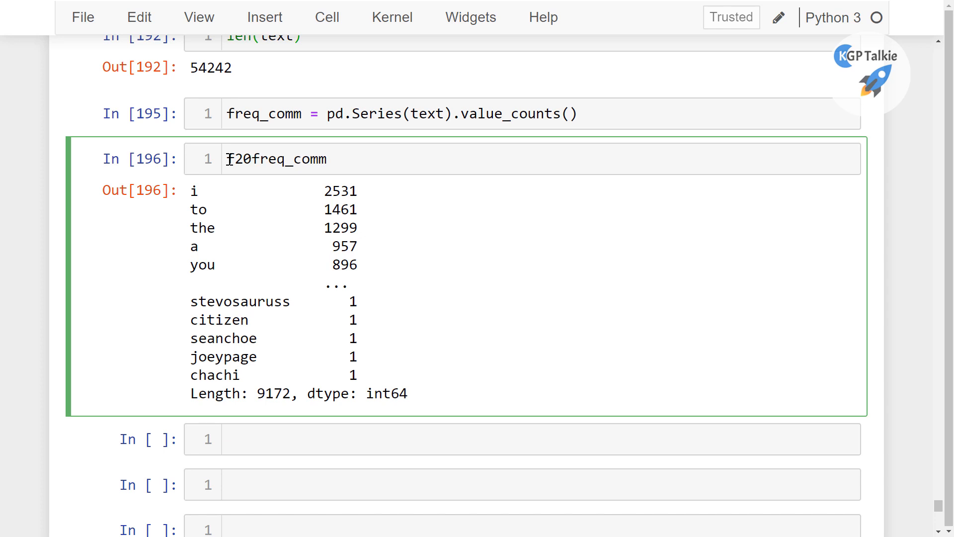
type("=")
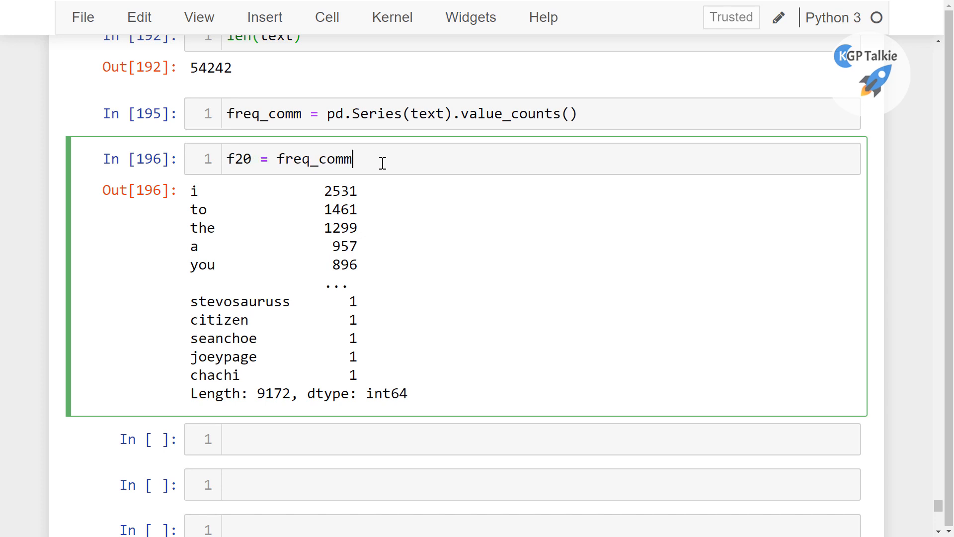
type("[]")
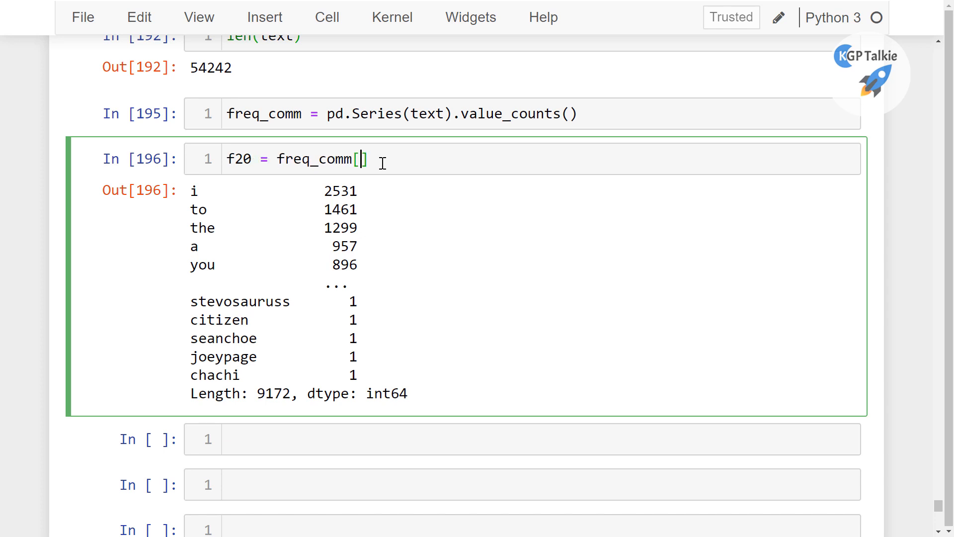
type(":")
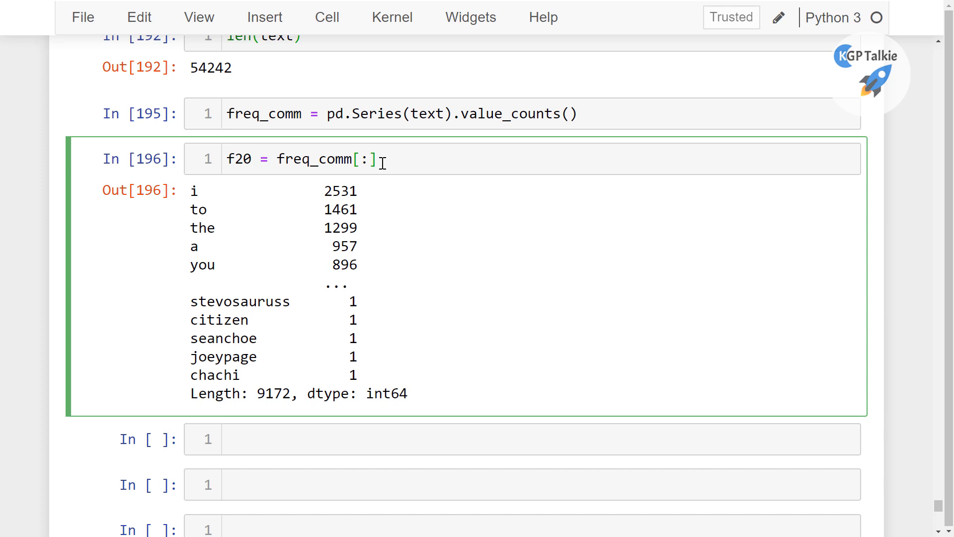
type("20")
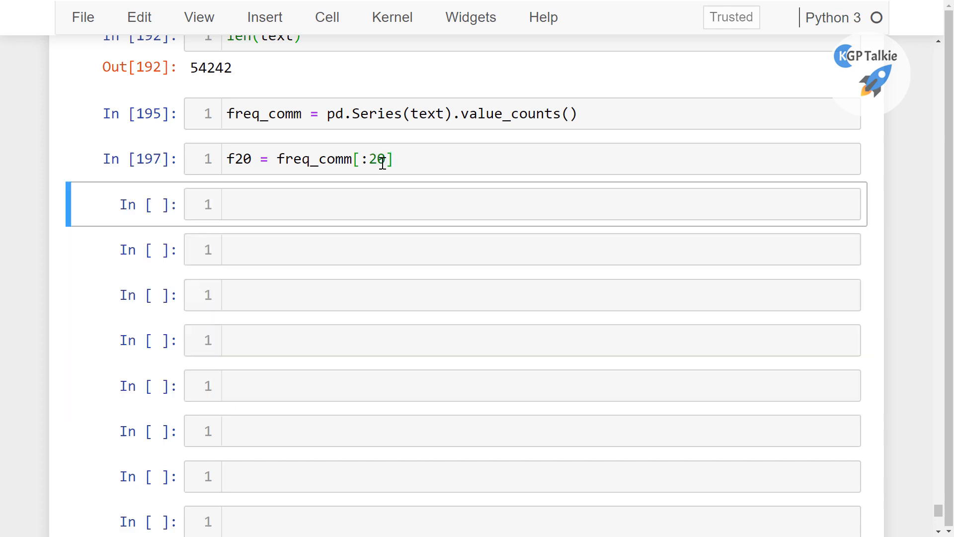
type("f20")
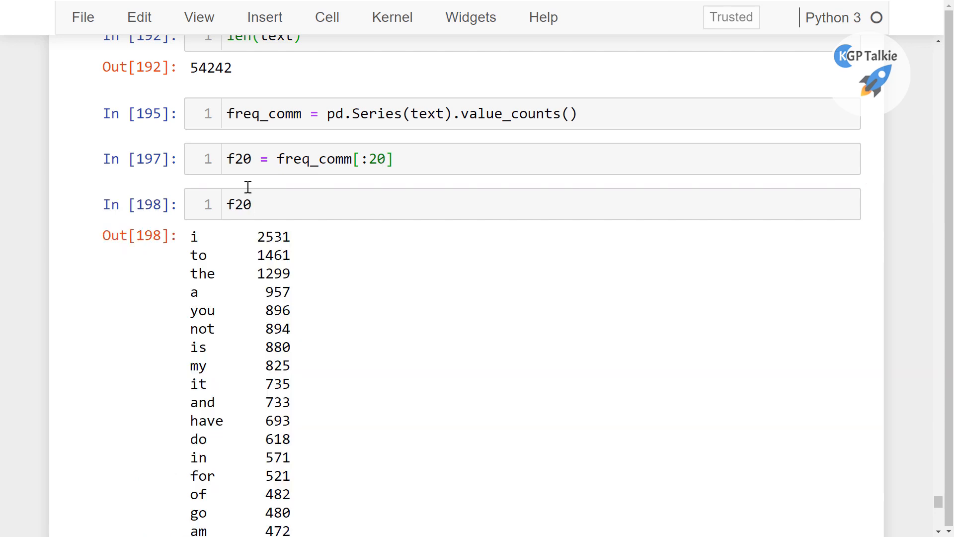
scroll("down", 3)
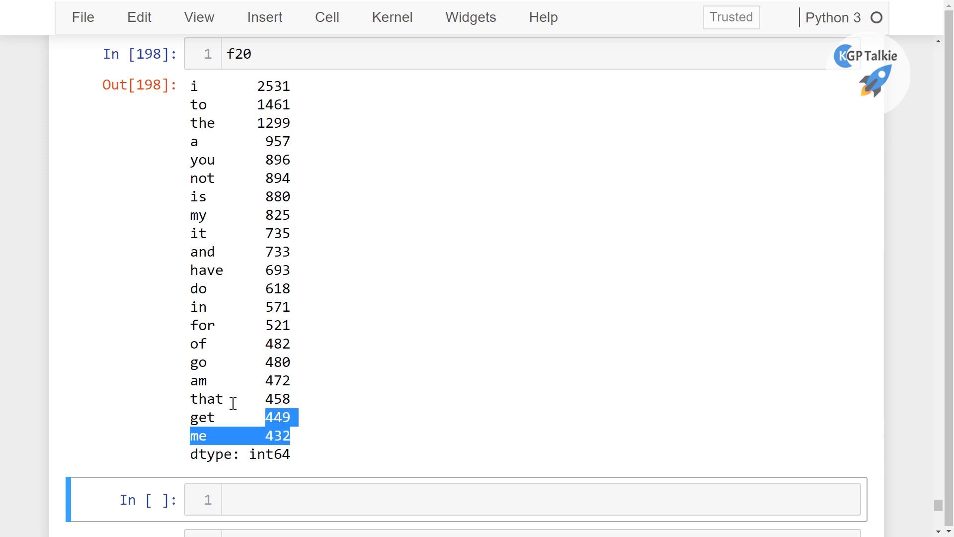
left_click_drag(232, 402, 189, 85)
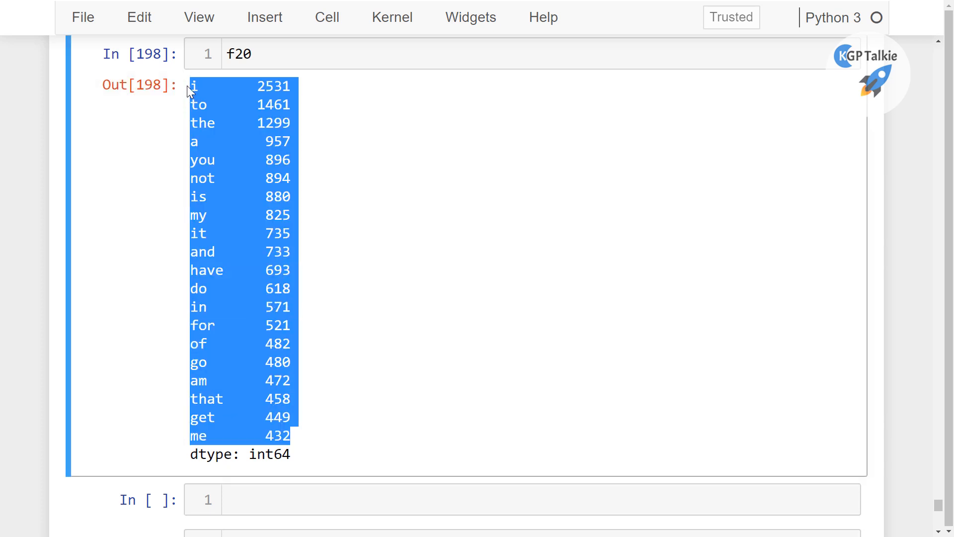
mouse_move(249, 220)
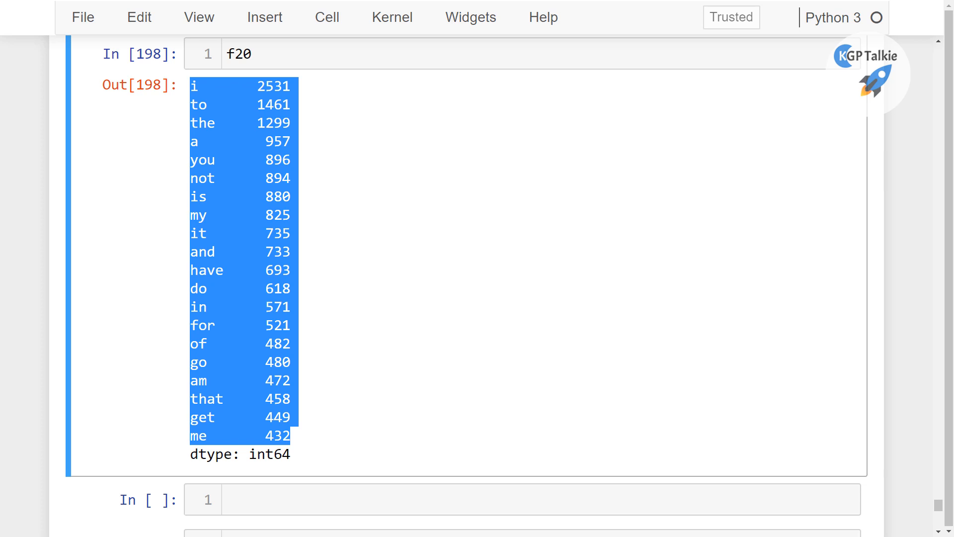
mouse_move(949, 210)
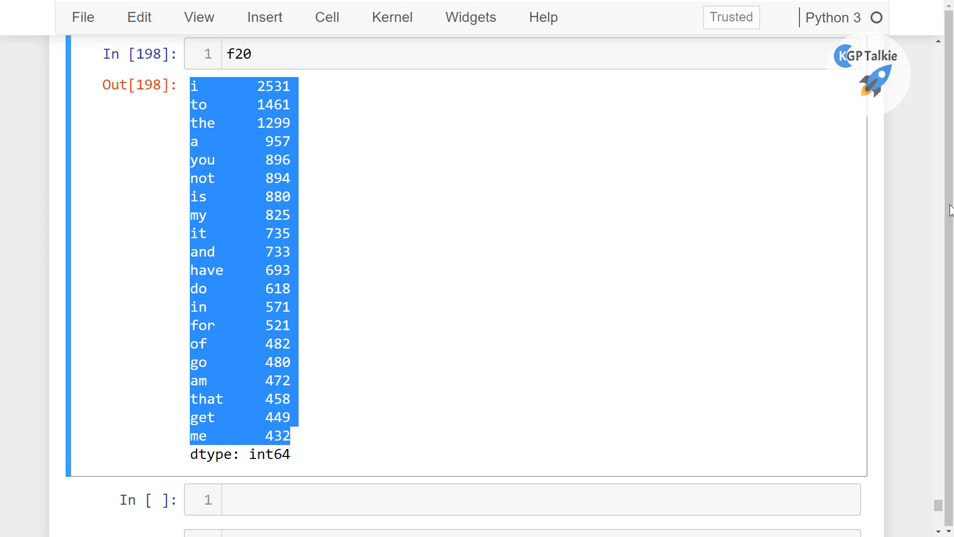
scroll("up", 3)
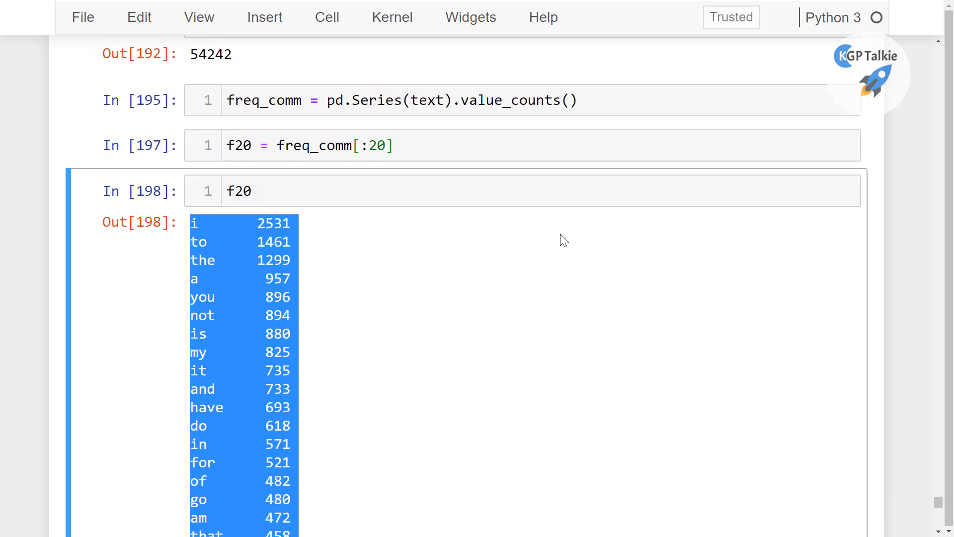
scroll("up", 3)
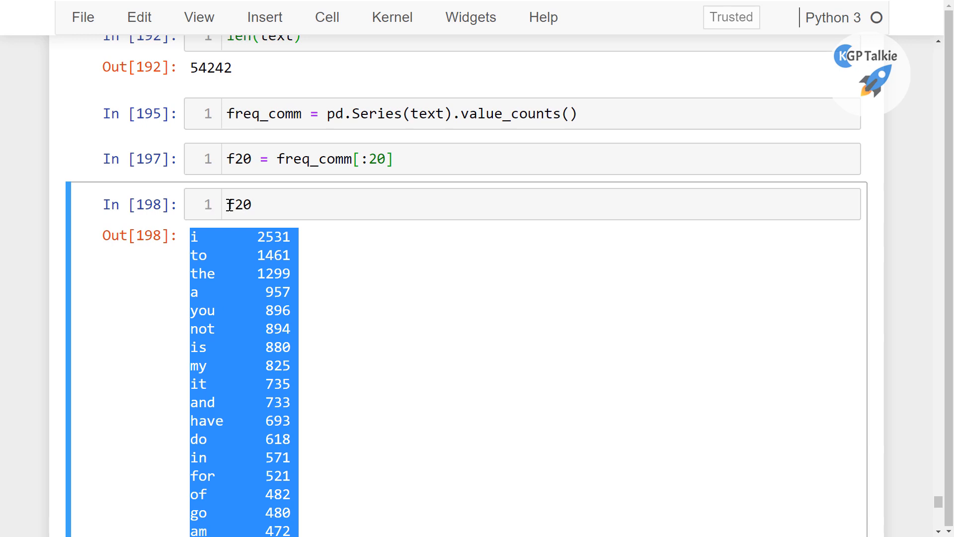
left_click(283, 132)
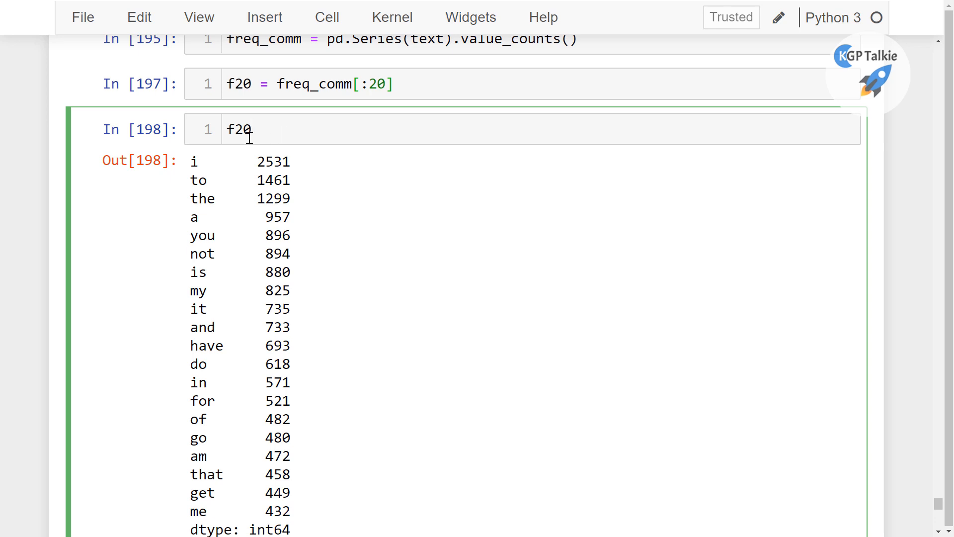
scroll("down", 3)
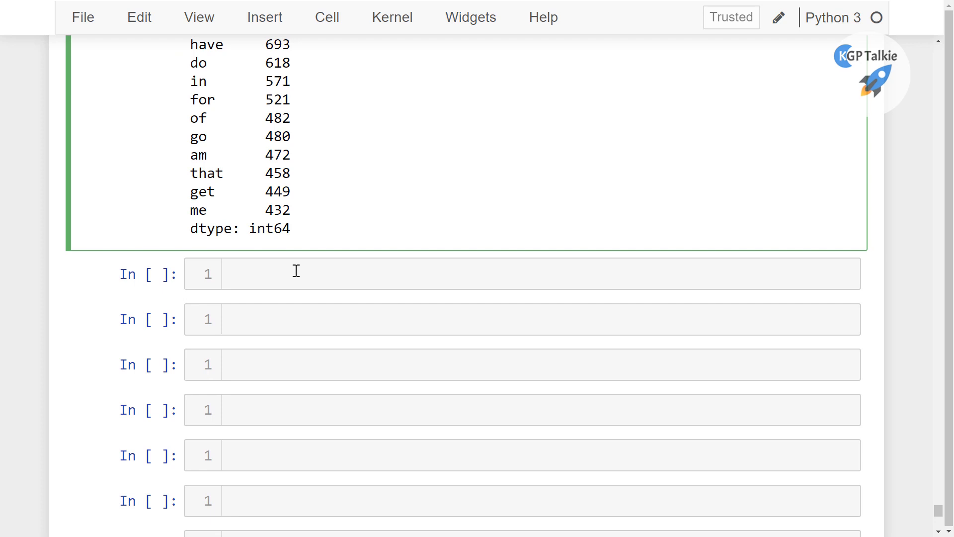
Step: Write df['twitts'].apply(lambda x: ' '.join([...])) as the frame for filtering each tweet
type("df")
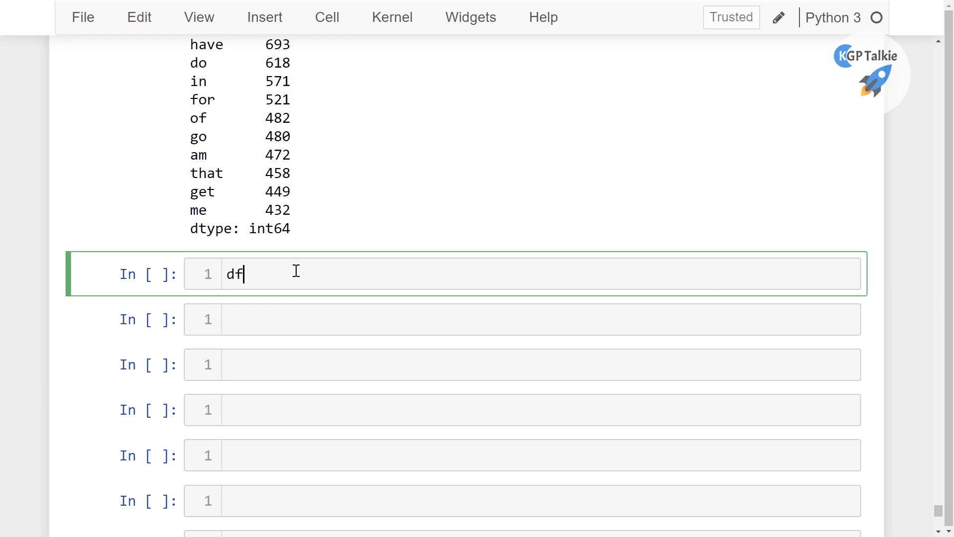
type("['twi']")
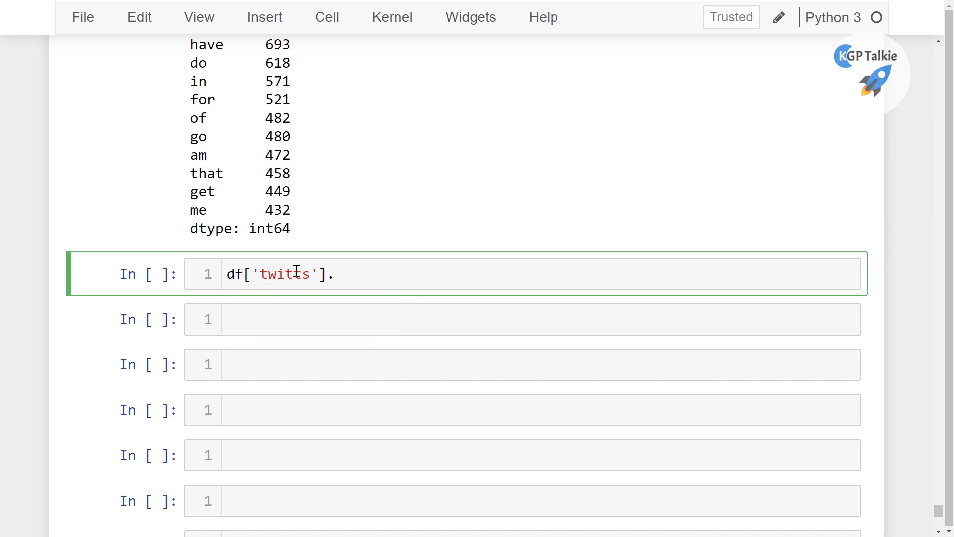
type(".apply(l")
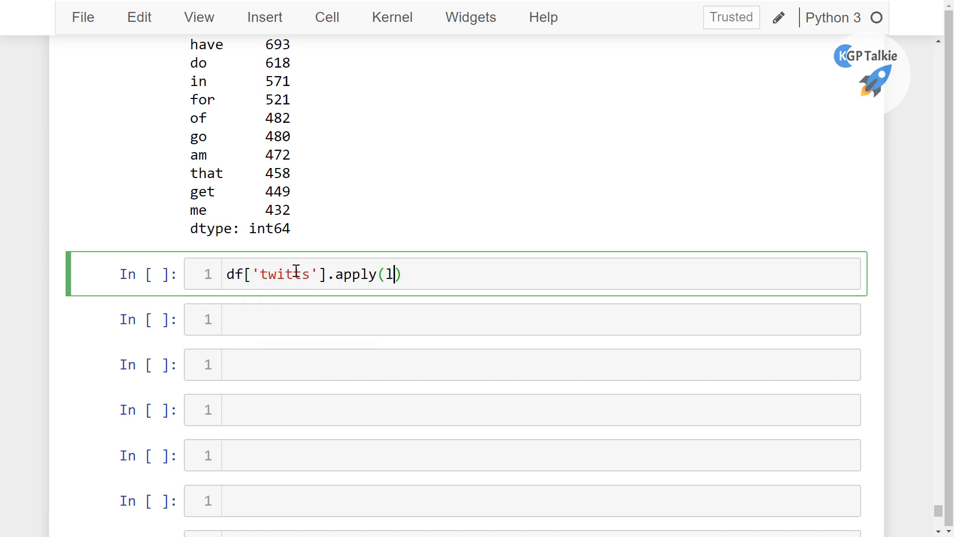
type("ambda x:")
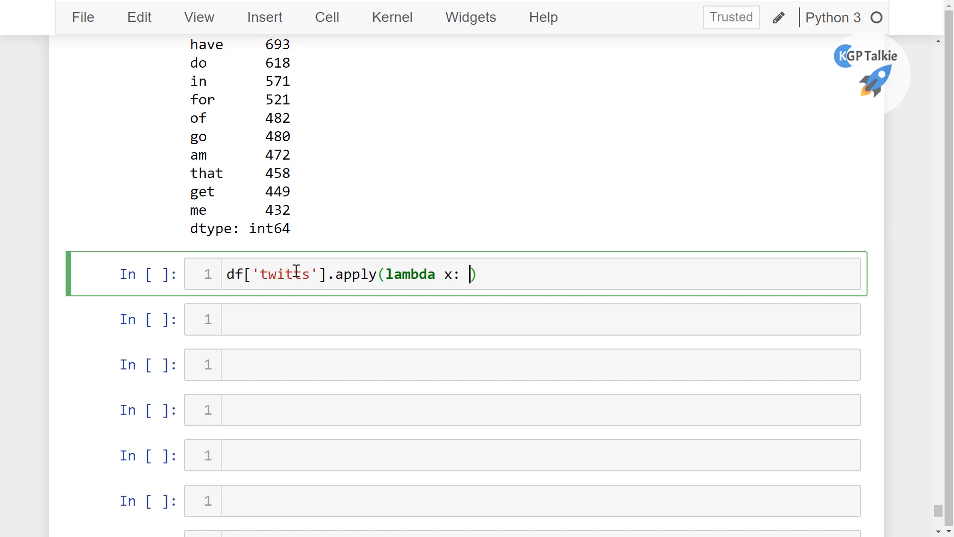
type("' '")
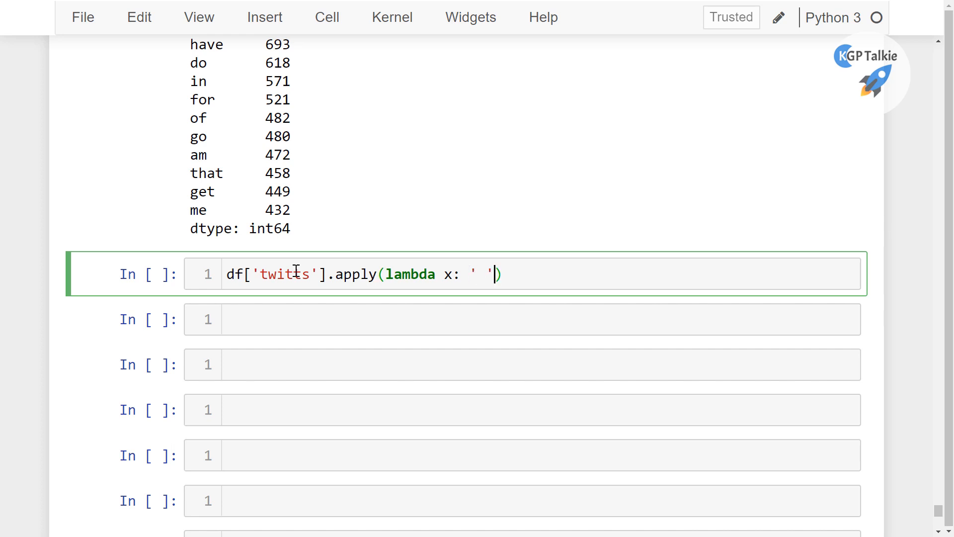
type(".join")
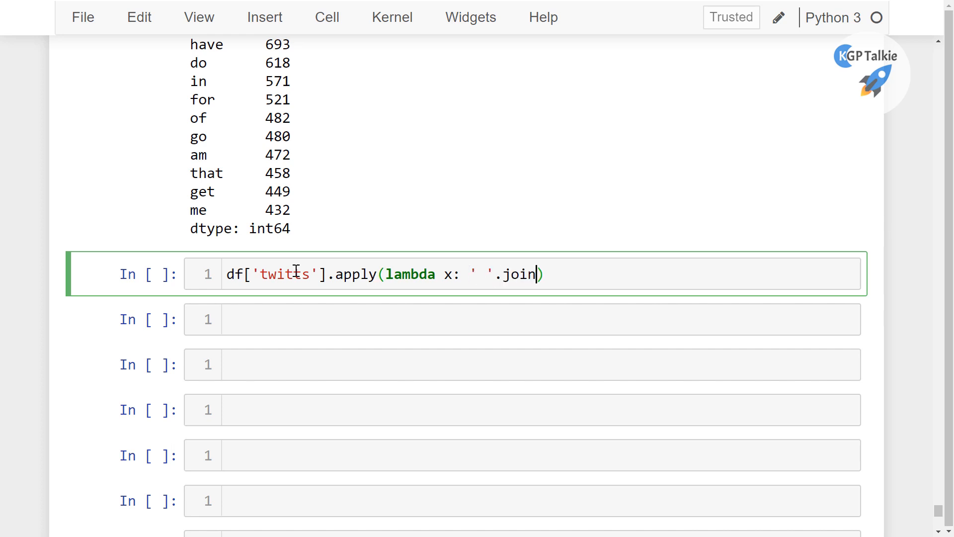
type("()")
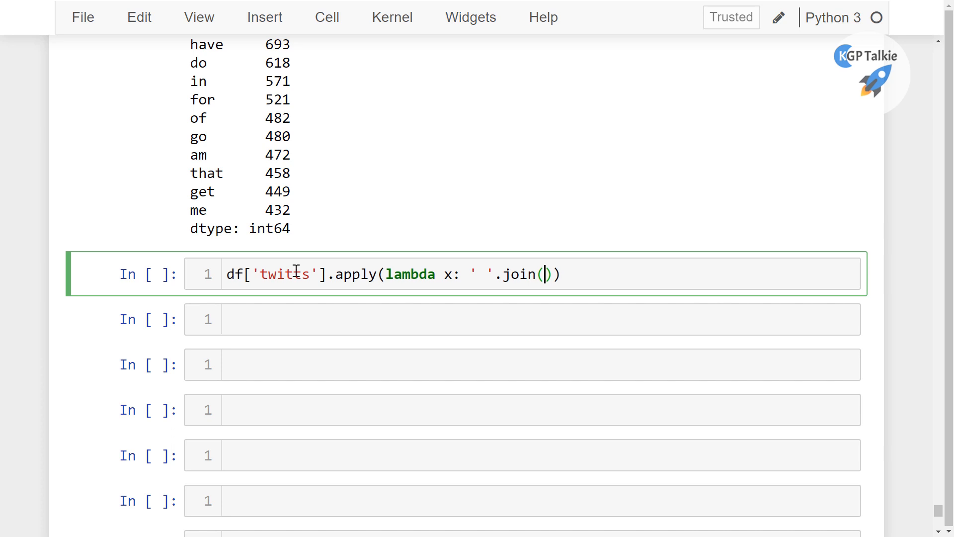
type("[]")
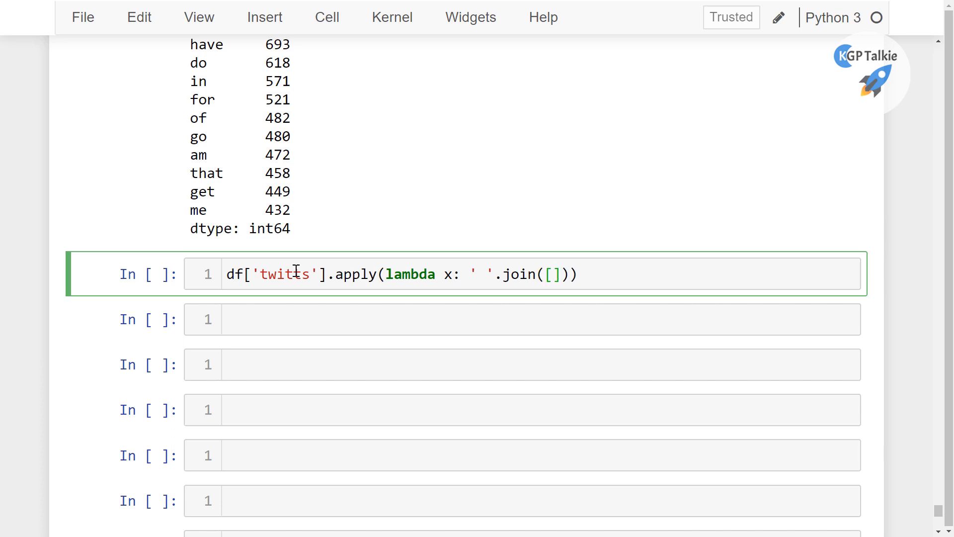
Step: Complete the comprehension t for t in x.split() if t not in f20, assign back to df['twitts'], and run it
type("for t")
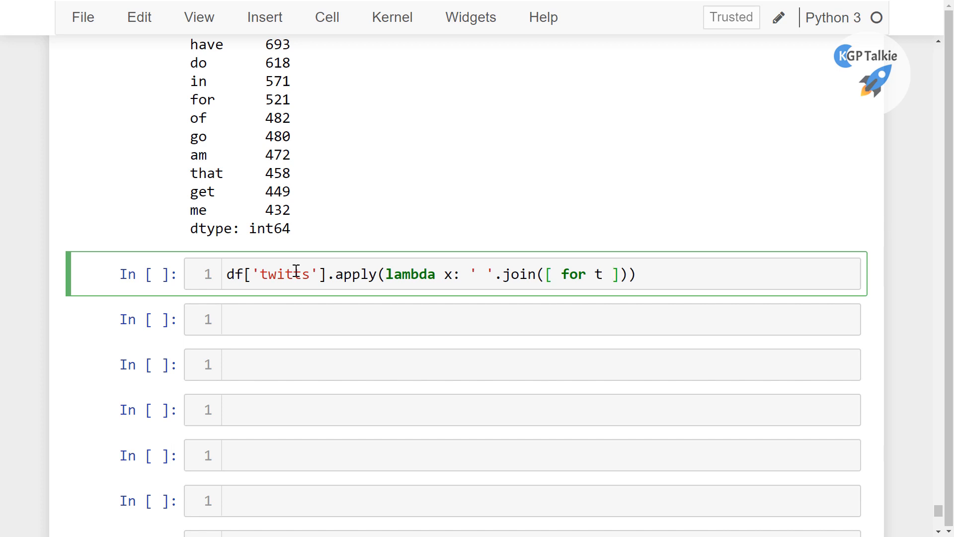
type("in x.")
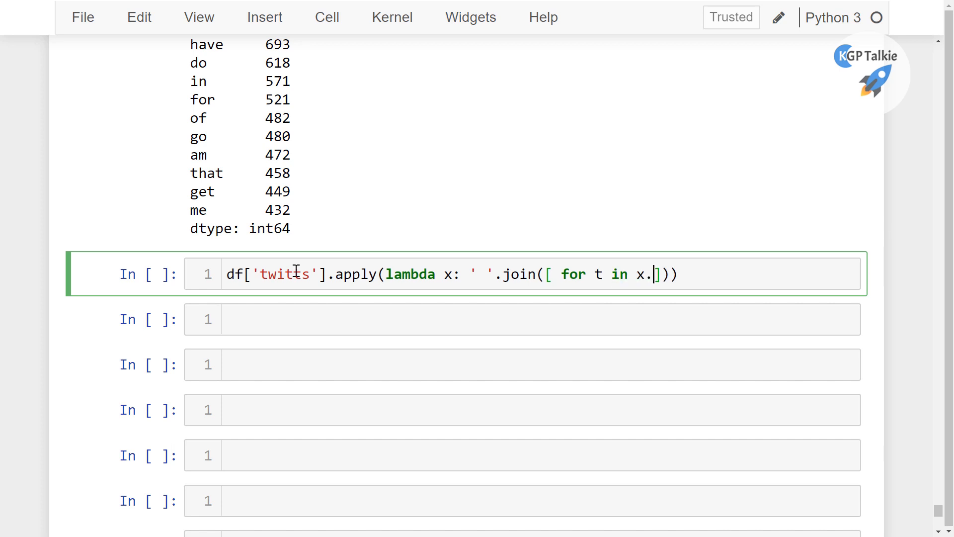
type("spl")
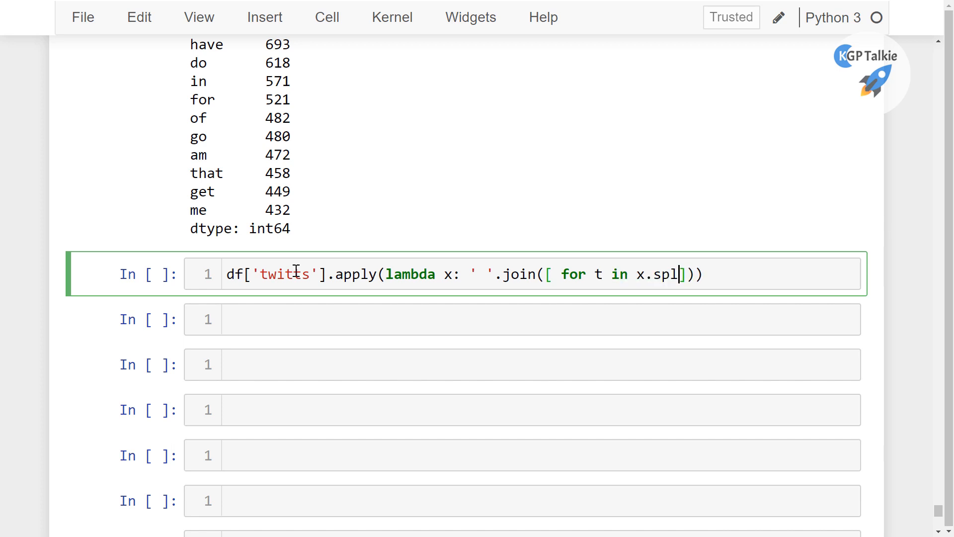
type("it()")
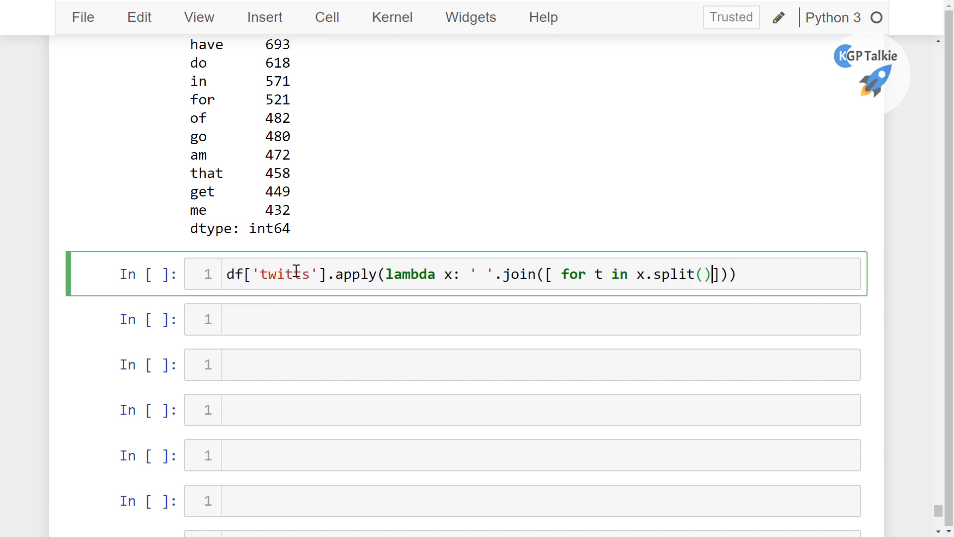
type("if t")
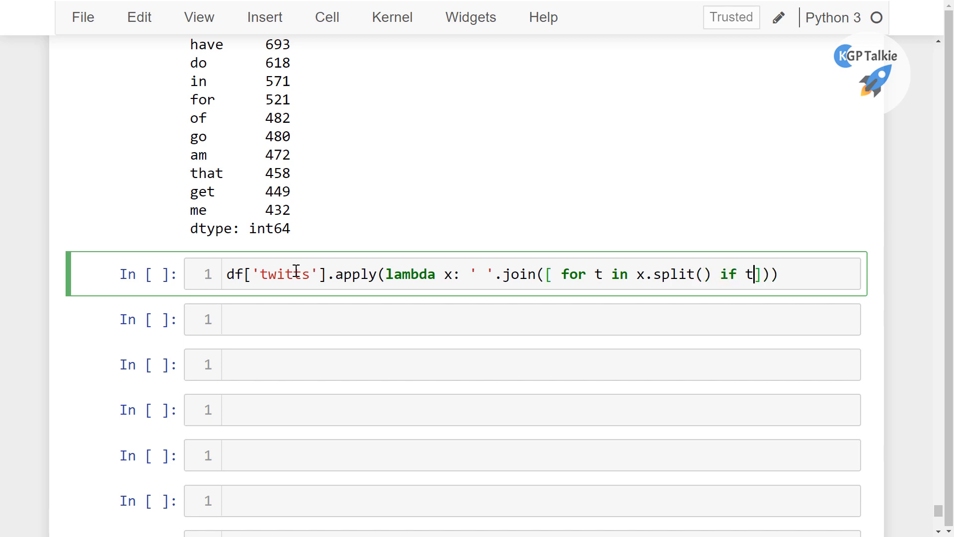
type("no")
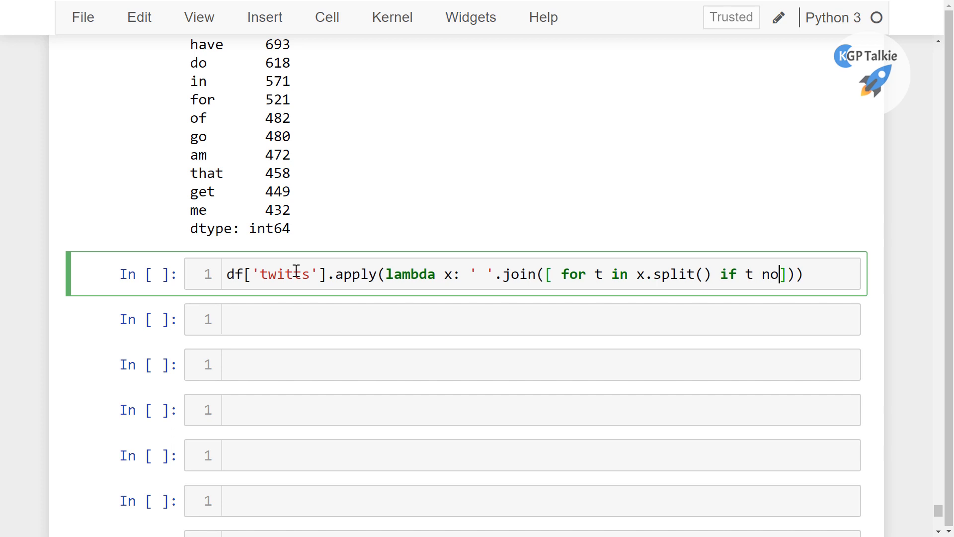
type("t in")
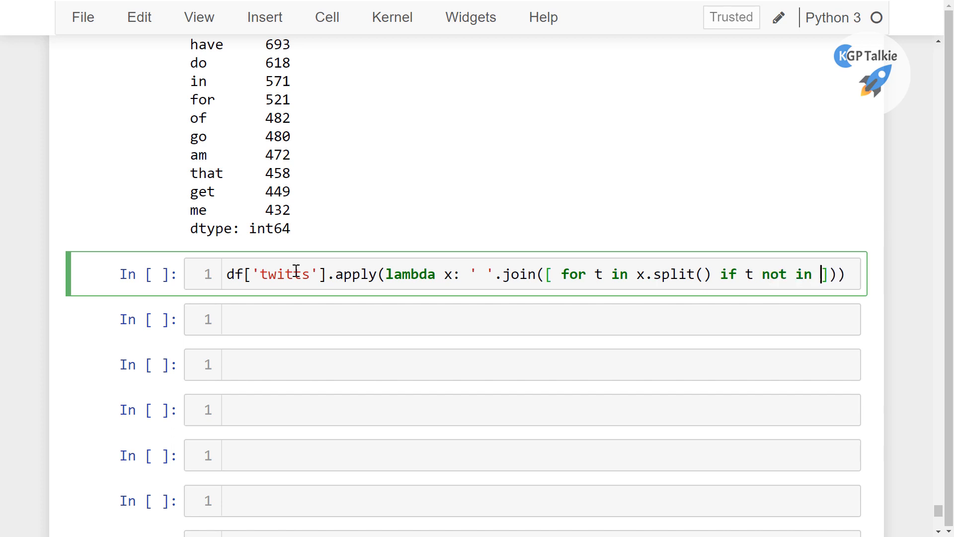
type("f29")
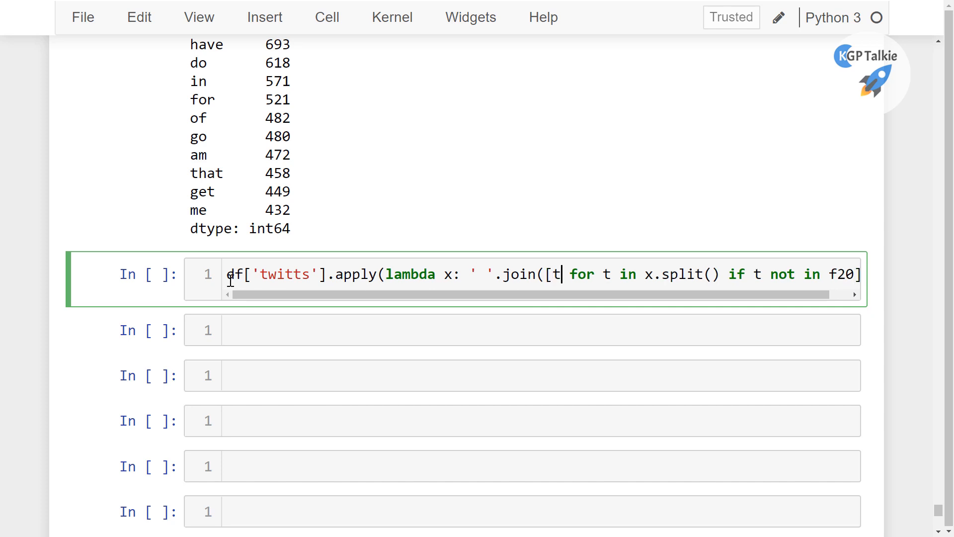
type("df[] =")
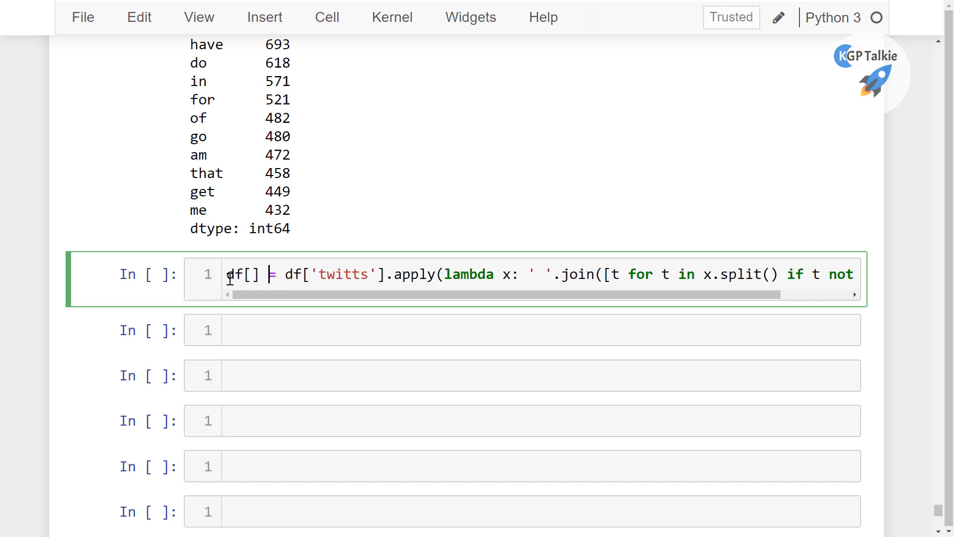
type("twi'")
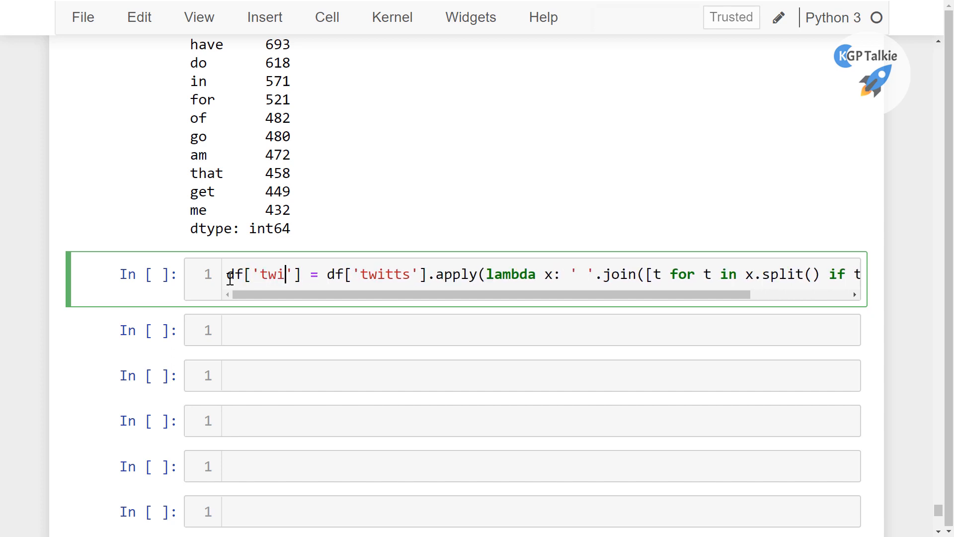
key("shift+enter")
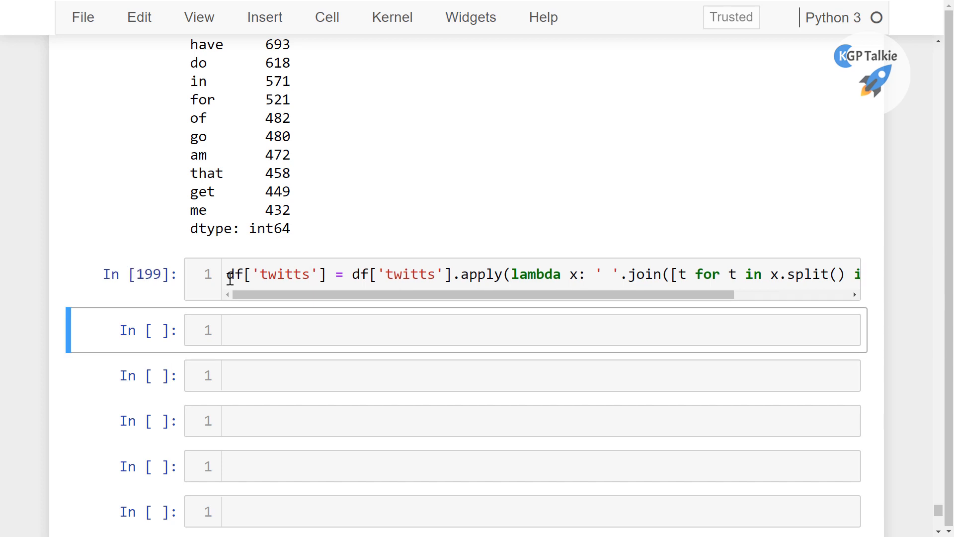
Step: Run df.sample(5) to show five random cleaned rows
type("df")
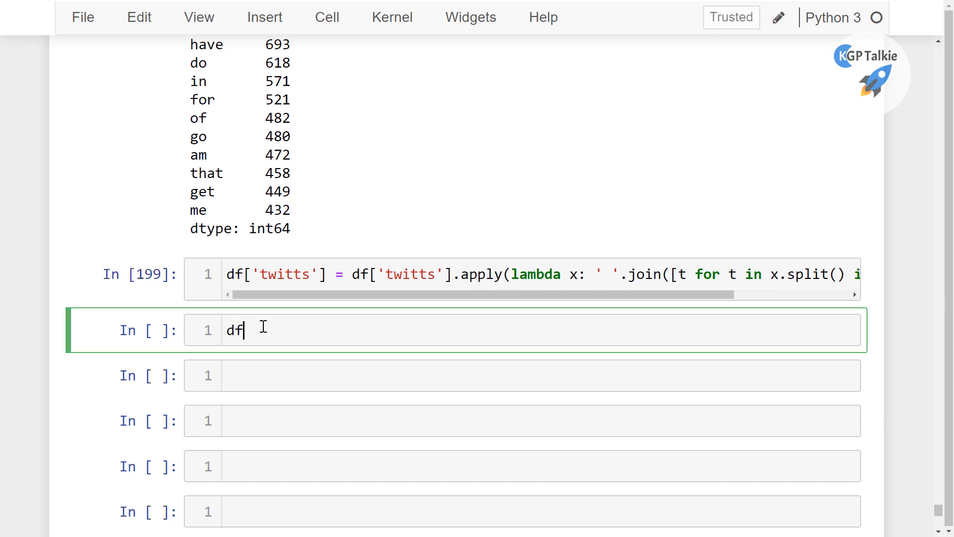
type(".samp")
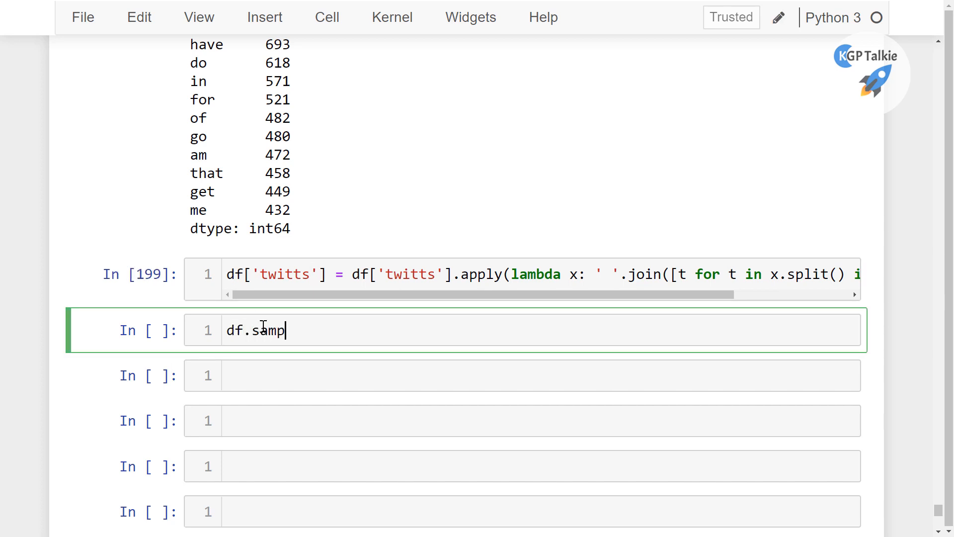
type("le()")
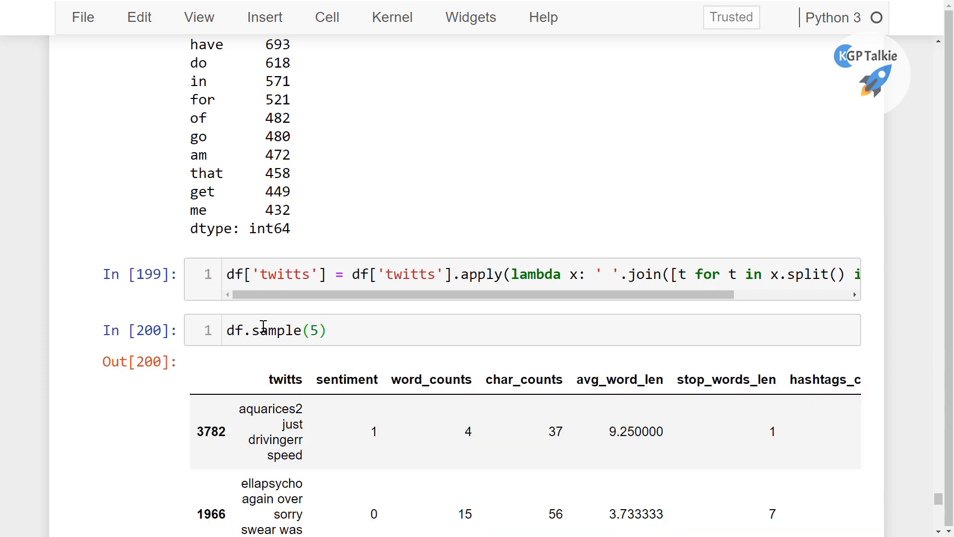
scroll("down", 3)
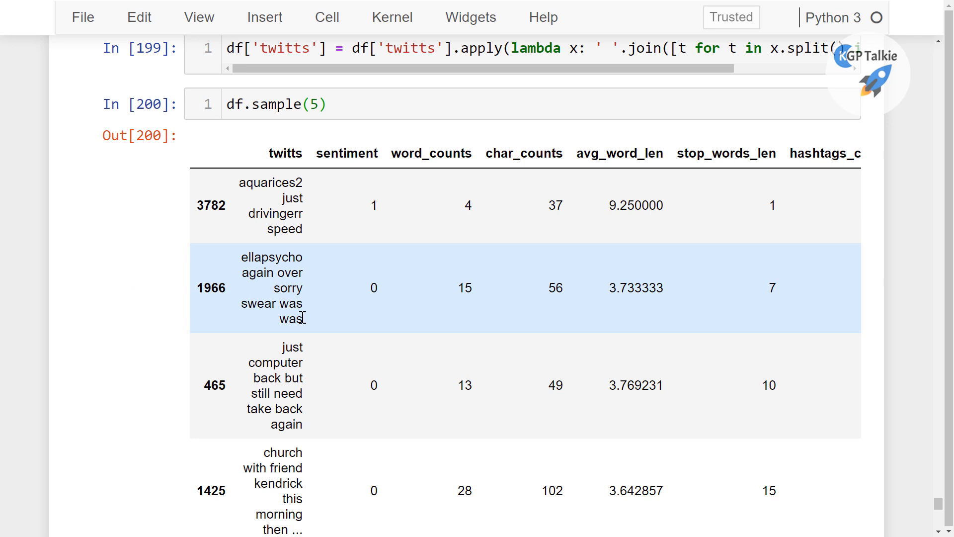
scroll("up", 3)
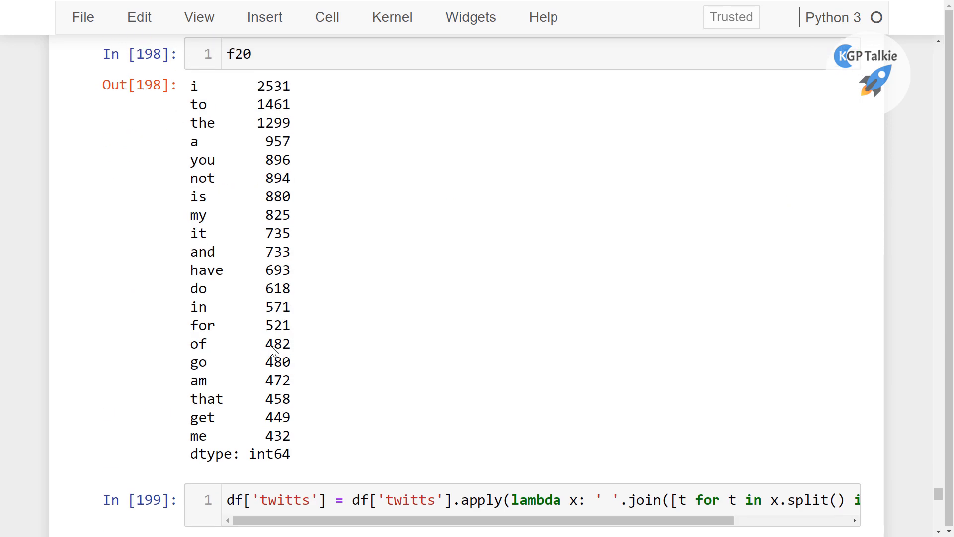
scroll("up", 3)
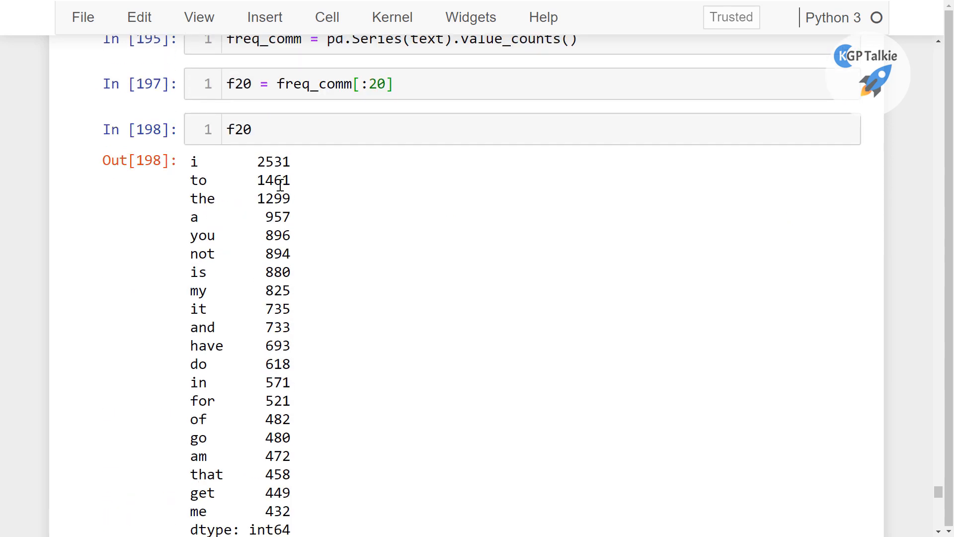
scroll("down", 3)
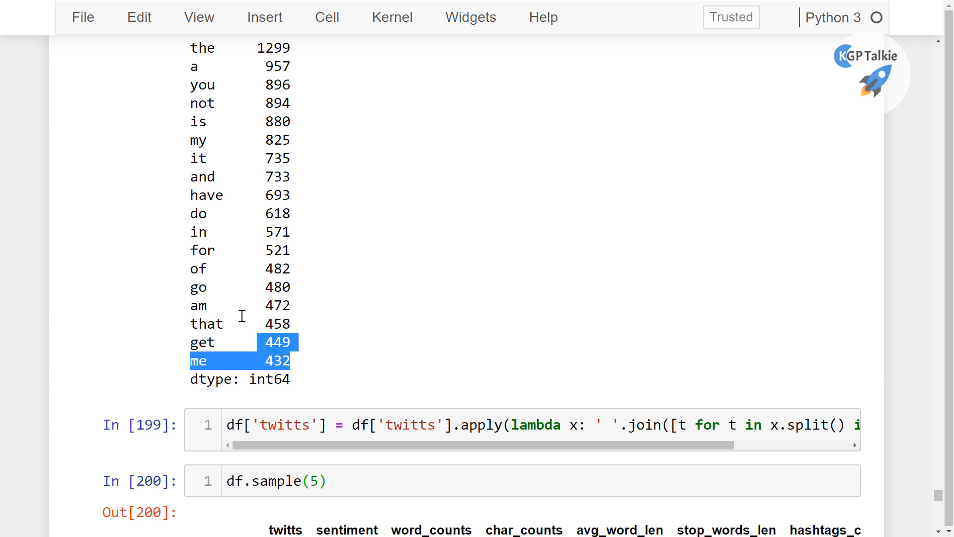
scroll("up", 3)
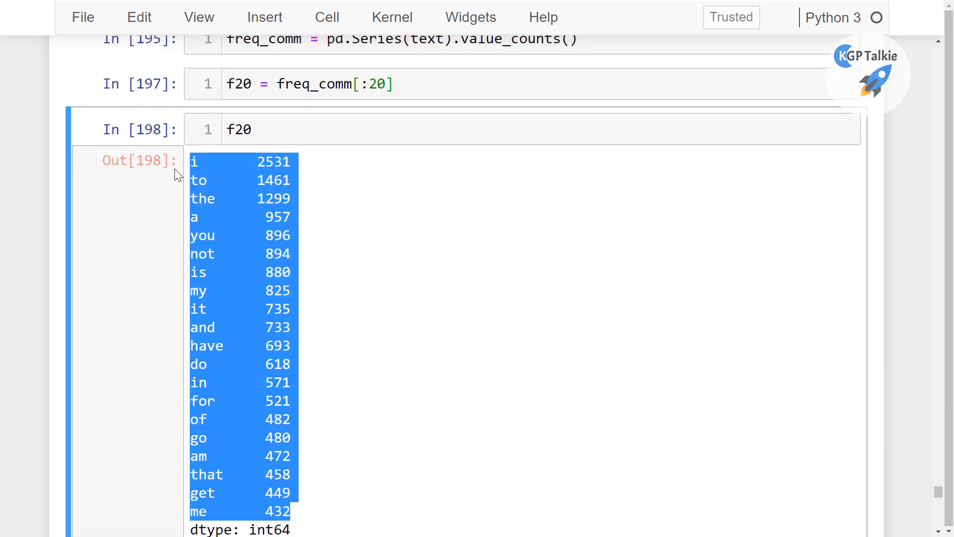
mouse_move(349, 130)
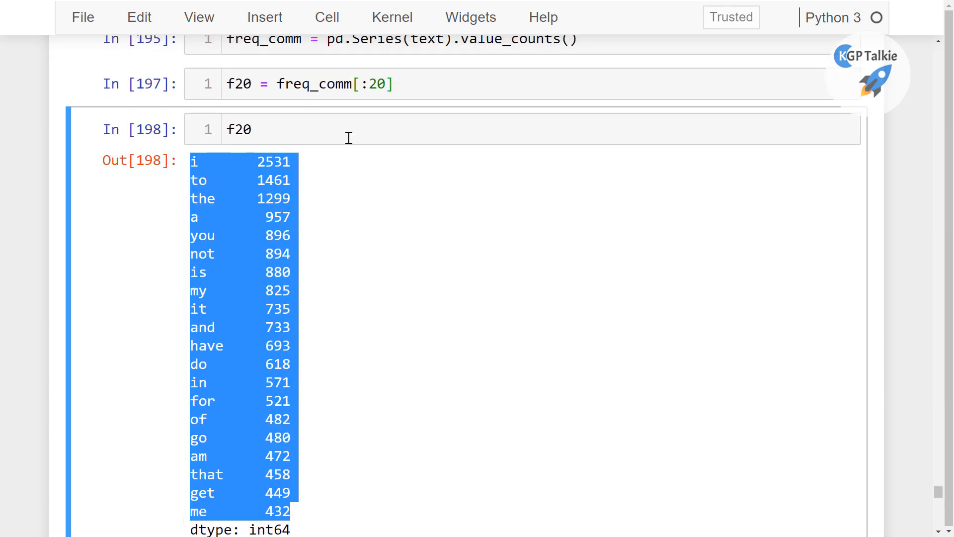
left_click(126, 333)
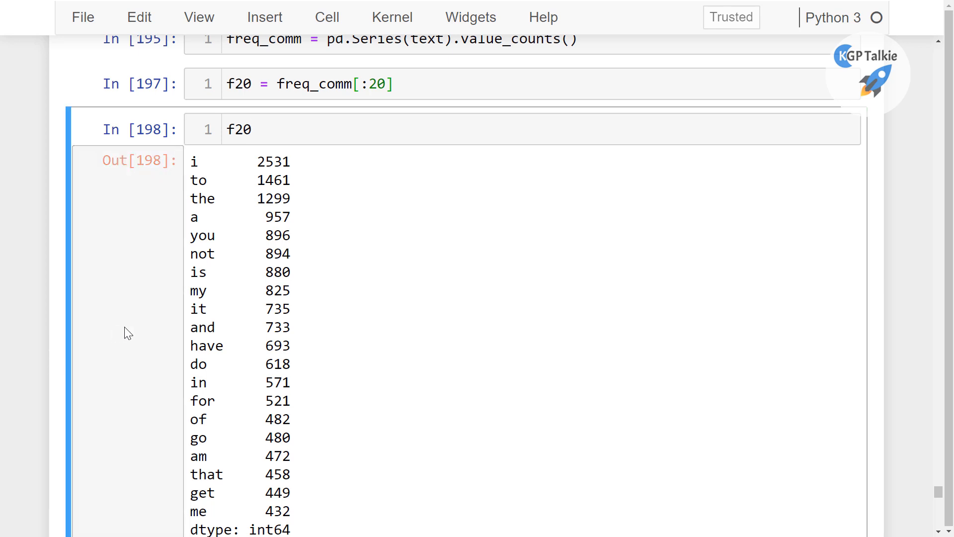